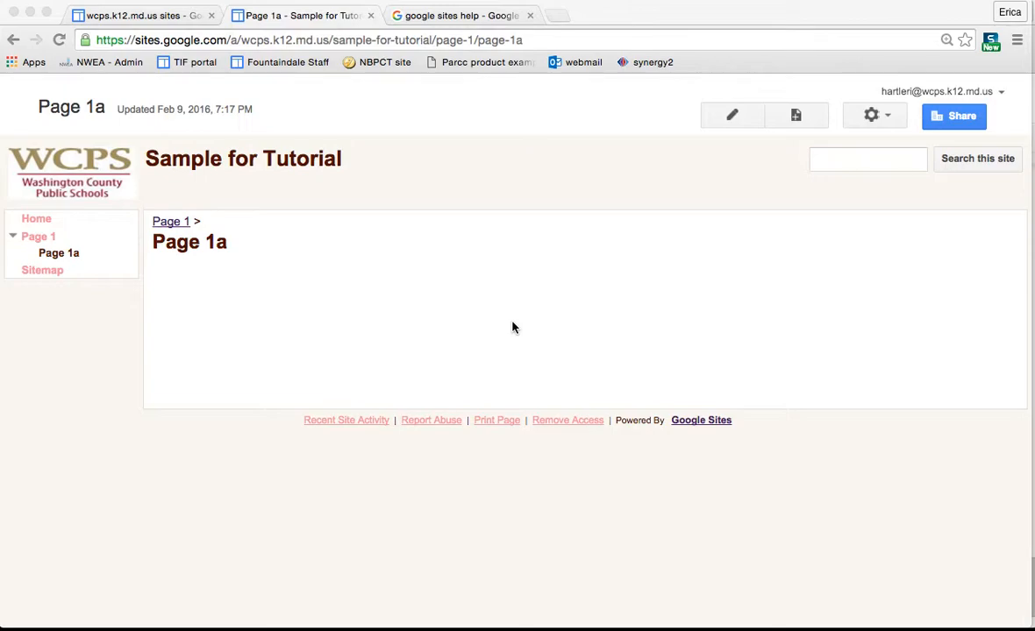
mouse_move(35, 218)
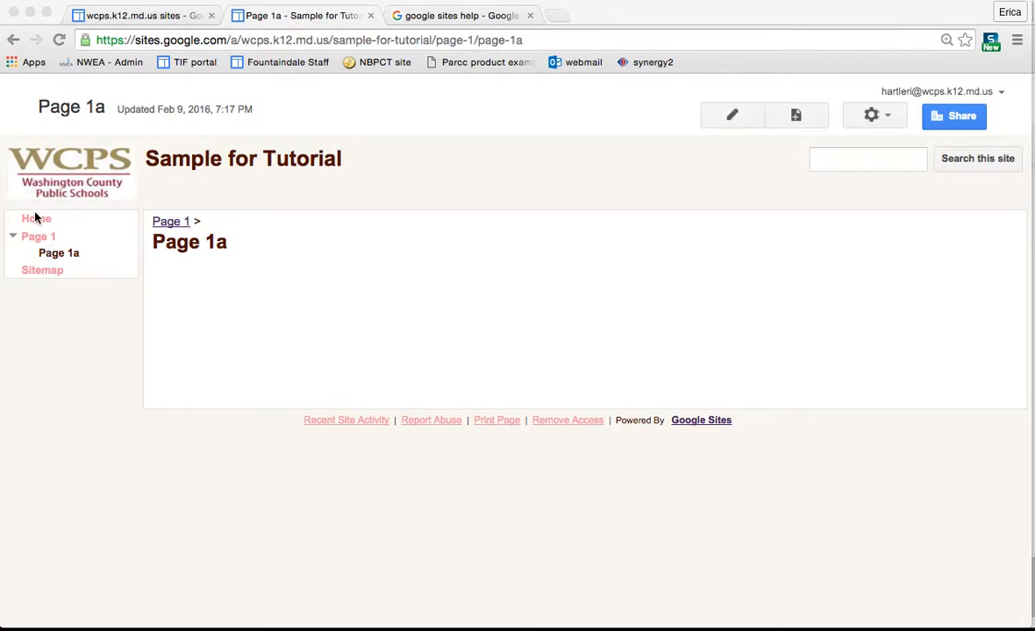
Step: Navigate from Page 1a to the site's Home page via the left sidebar
left_click(37, 217)
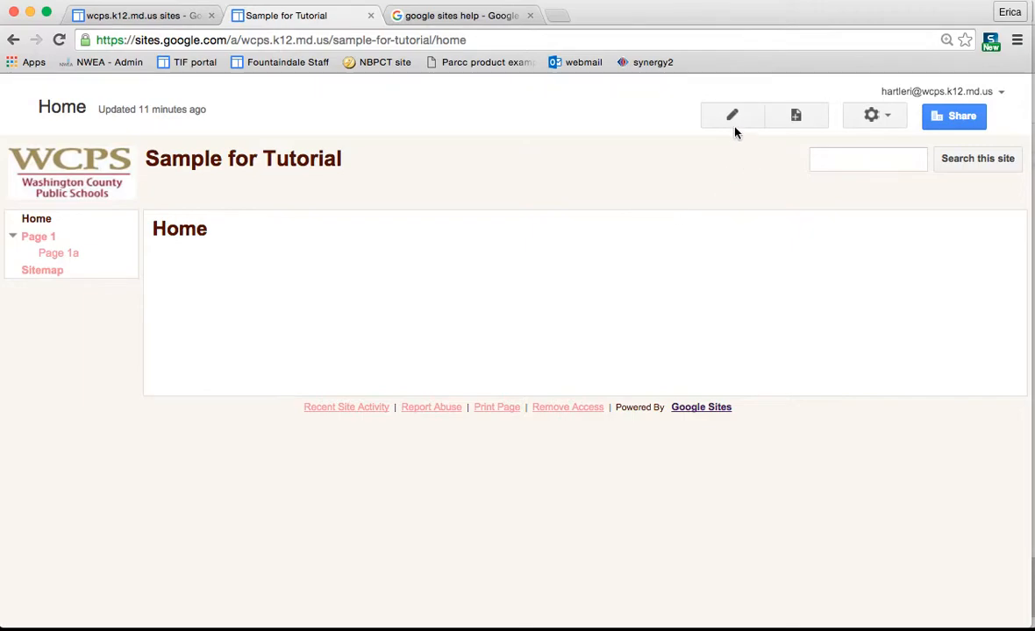
mouse_move(731, 115)
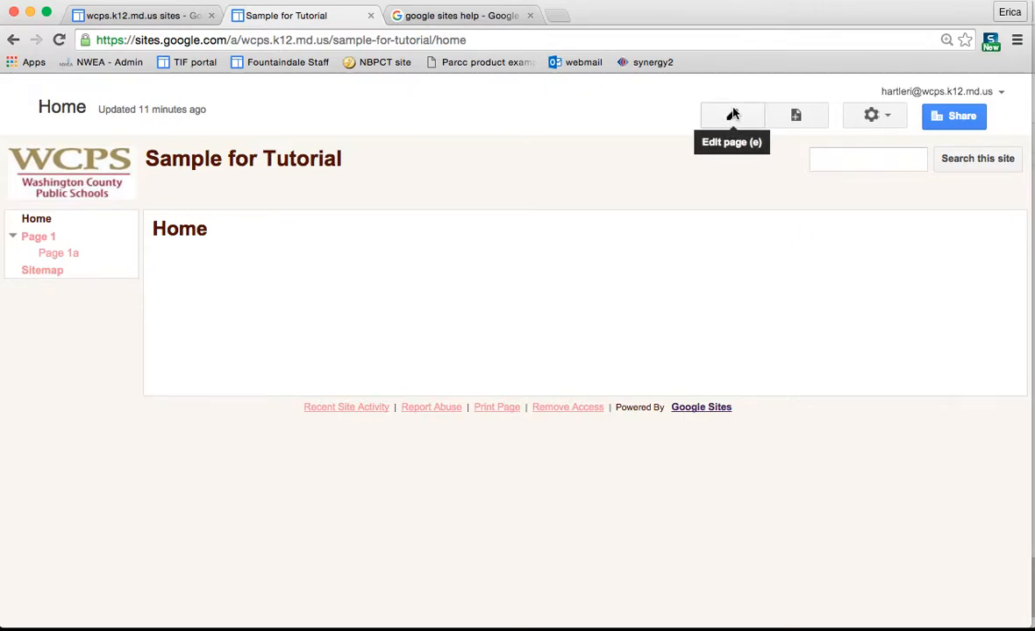
Step: Switch the Home page into edit mode with the editing toolbar available
left_click(733, 116)
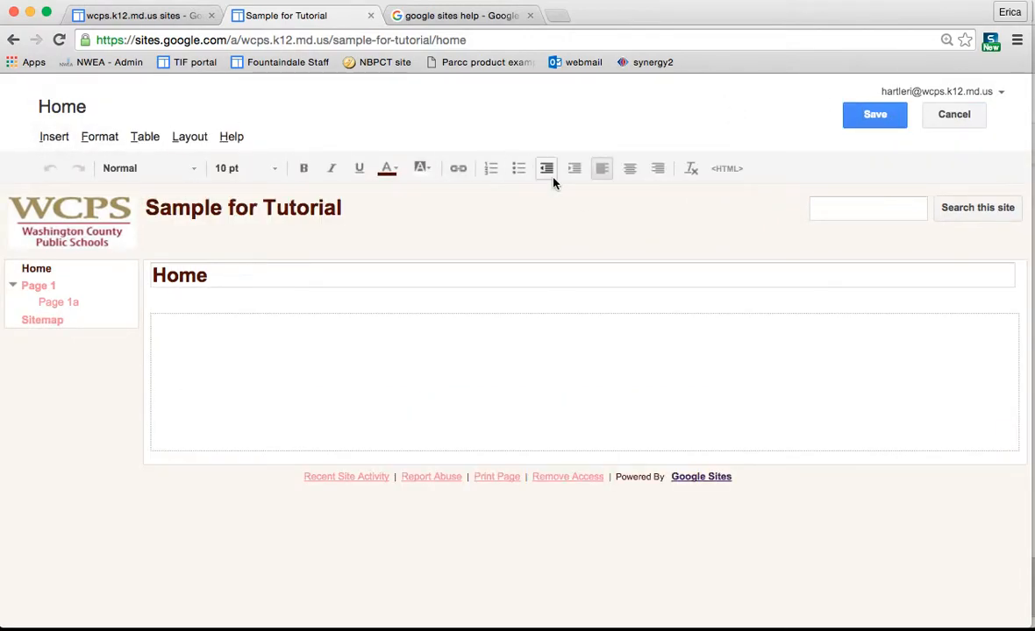
mouse_move(545, 168)
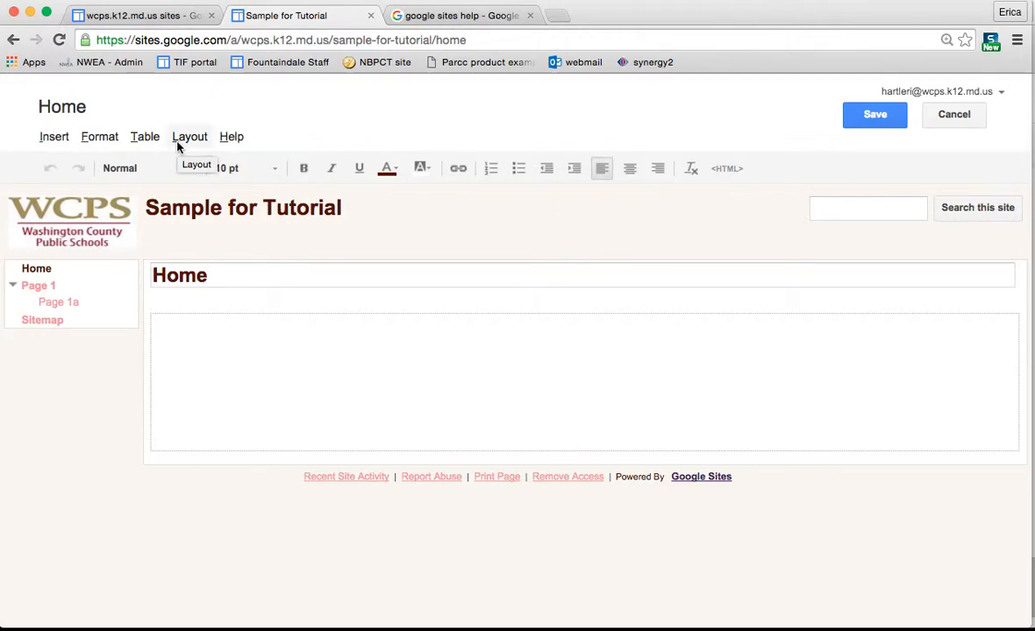
left_click(189, 136)
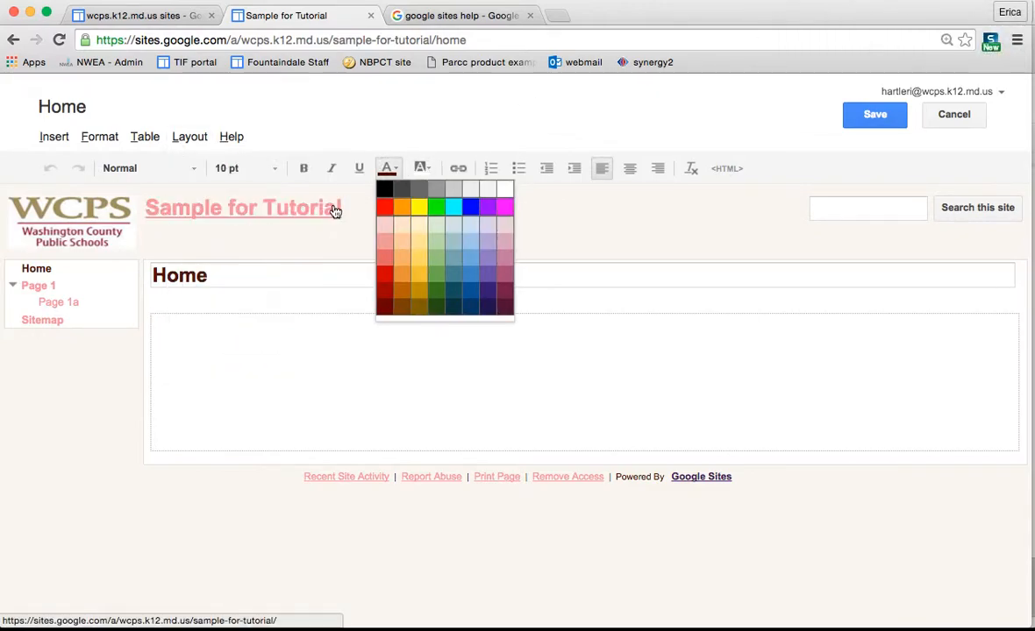
Step: Change the Home page layout to Two column (simple)
left_click(190, 137)
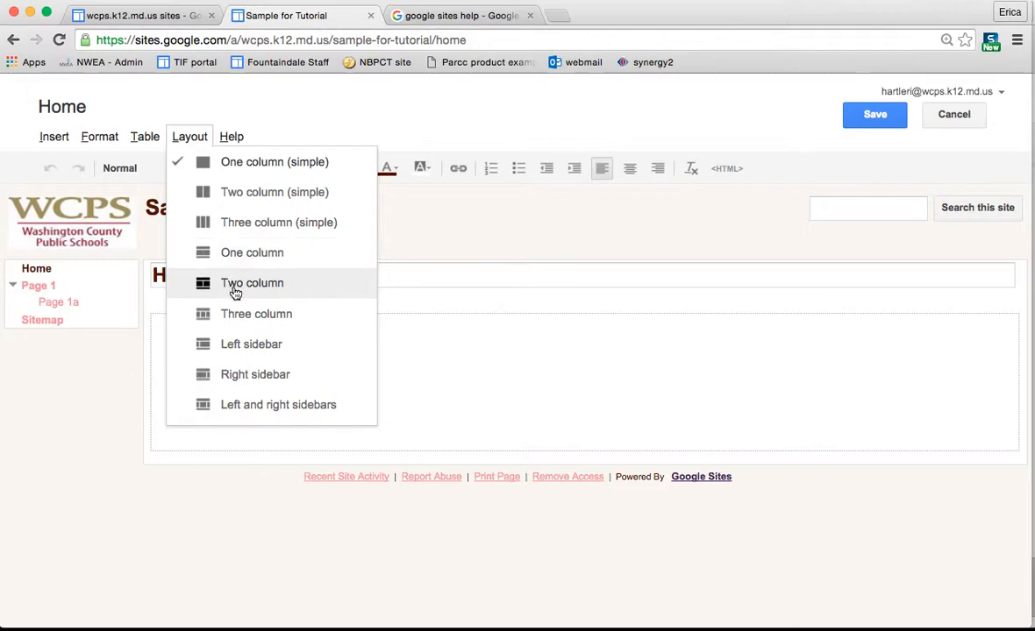
mouse_move(253, 344)
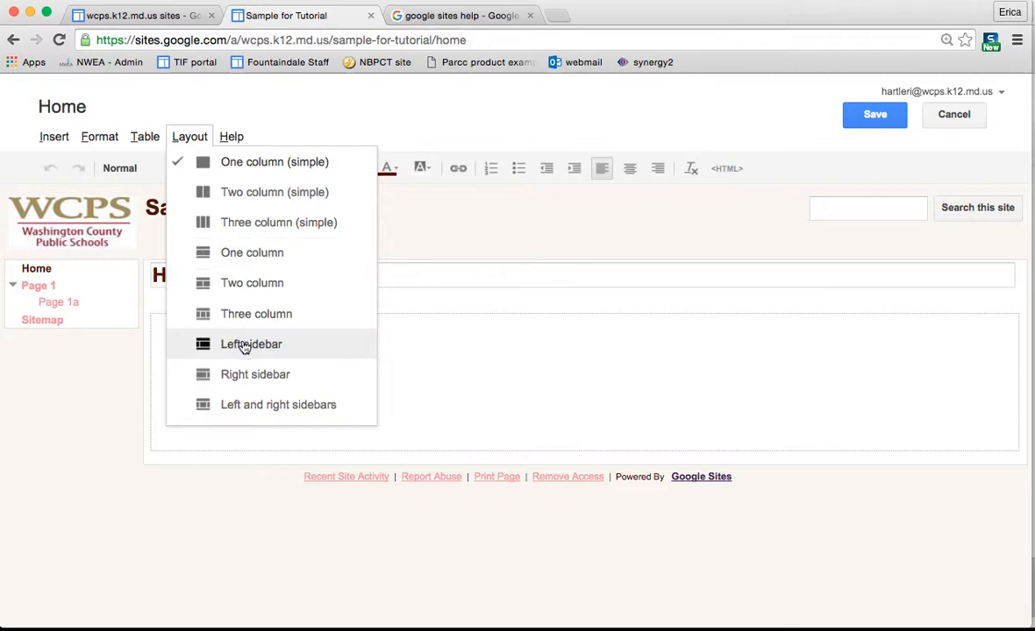
mouse_move(277, 403)
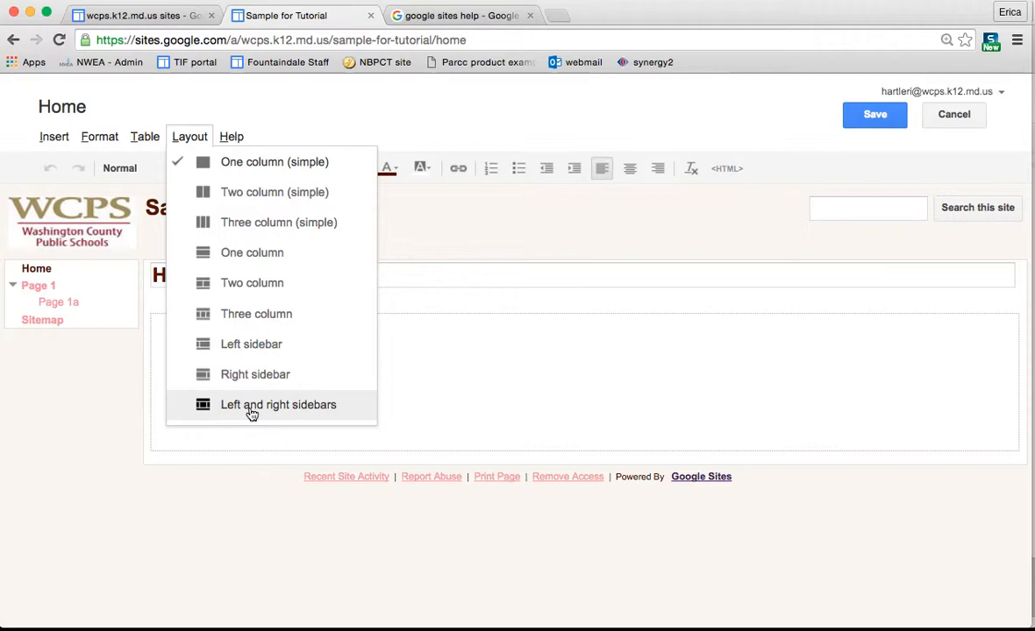
mouse_move(274, 191)
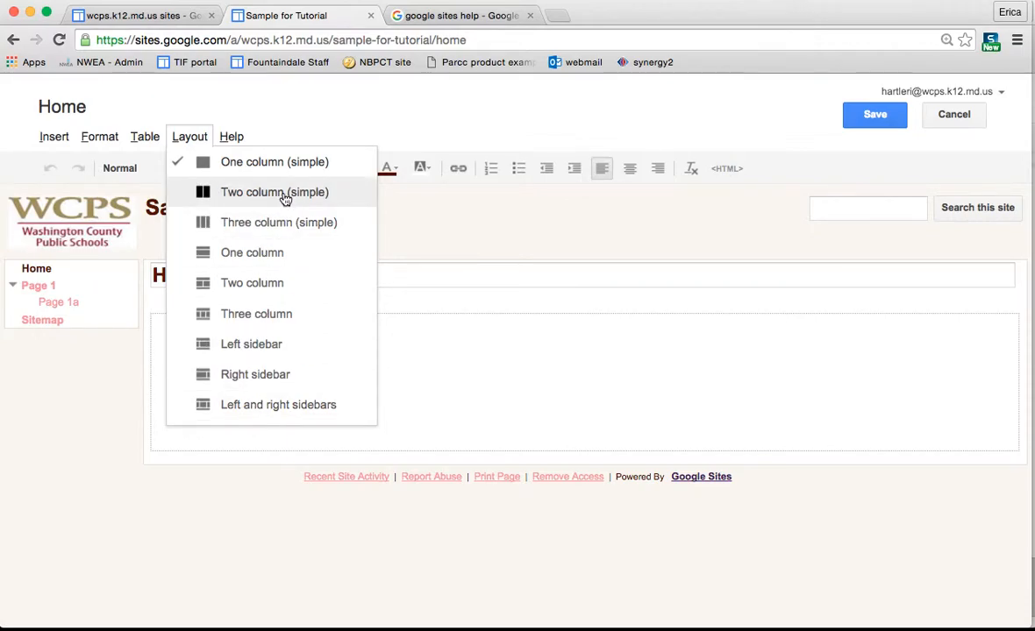
left_click(274, 191)
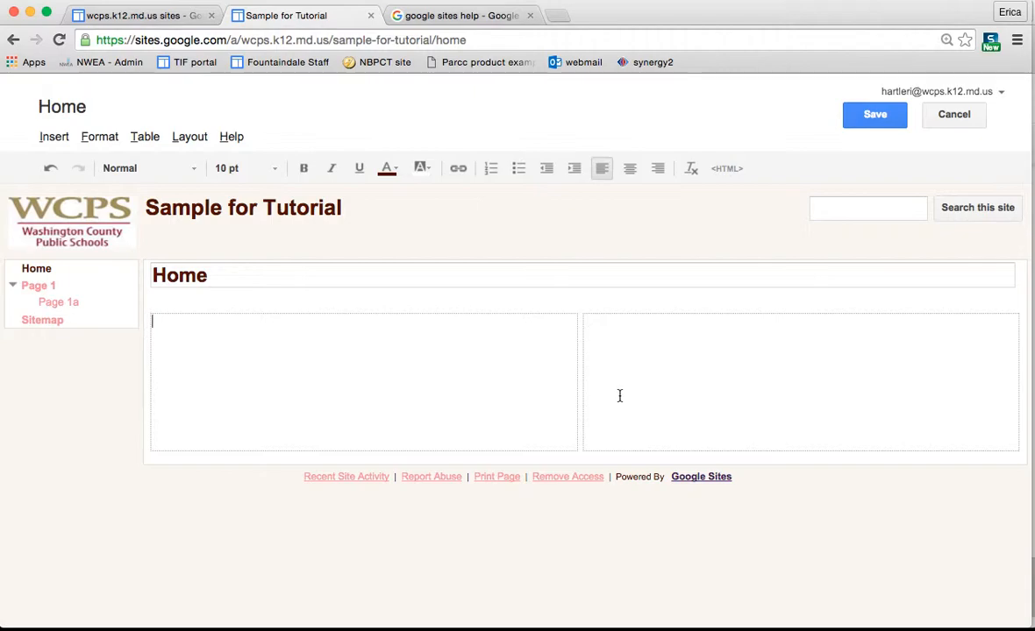
Step: Enter "This site is a sample for the Google Tutorials." in the left column
type("This site is a sample for teh")
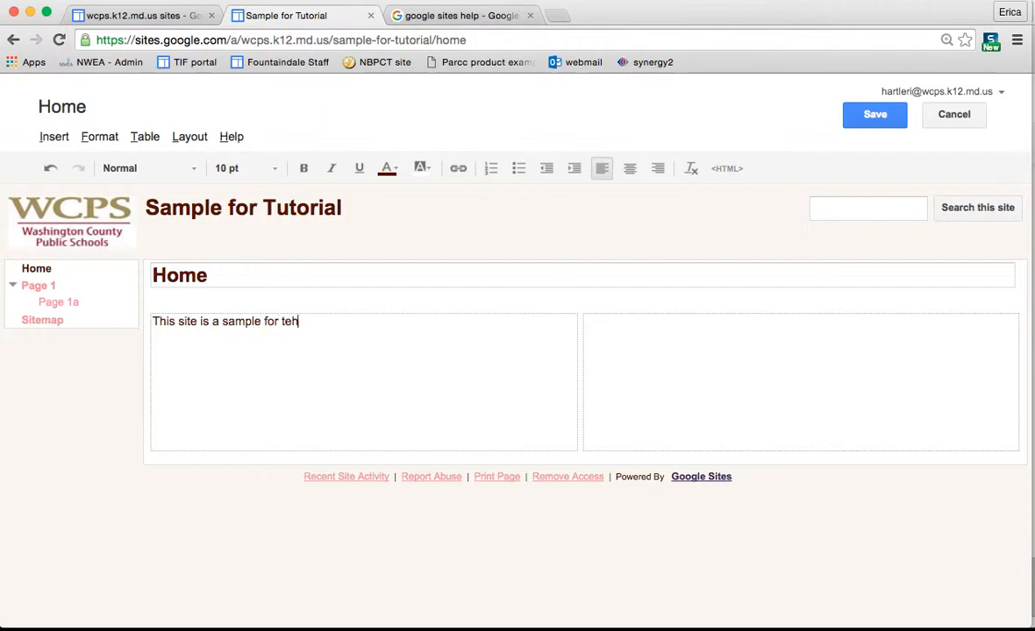
type("the Gool")
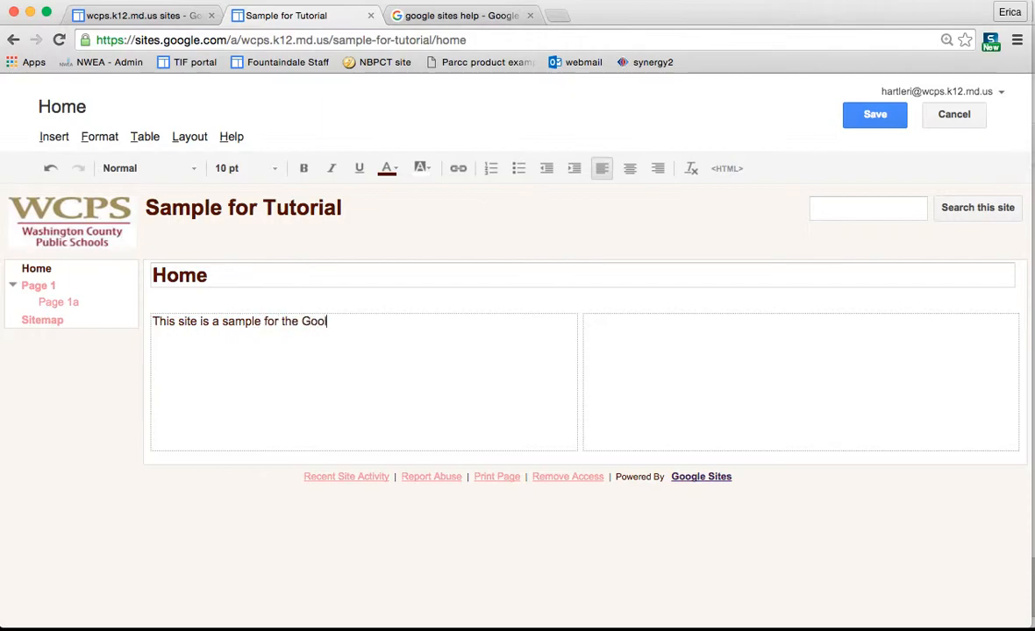
type("g")
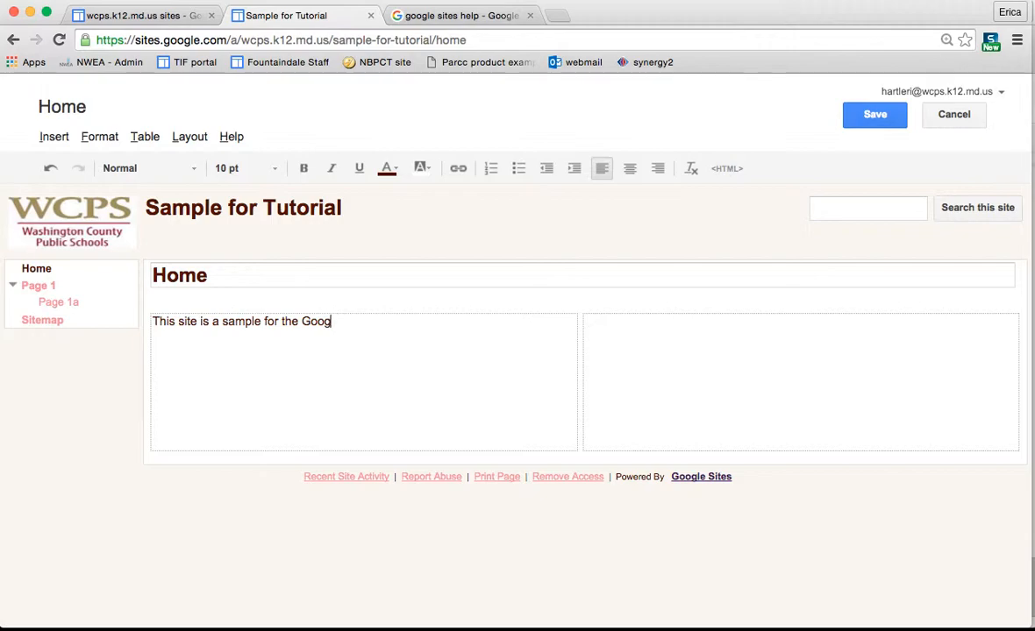
type("le Tutorials.")
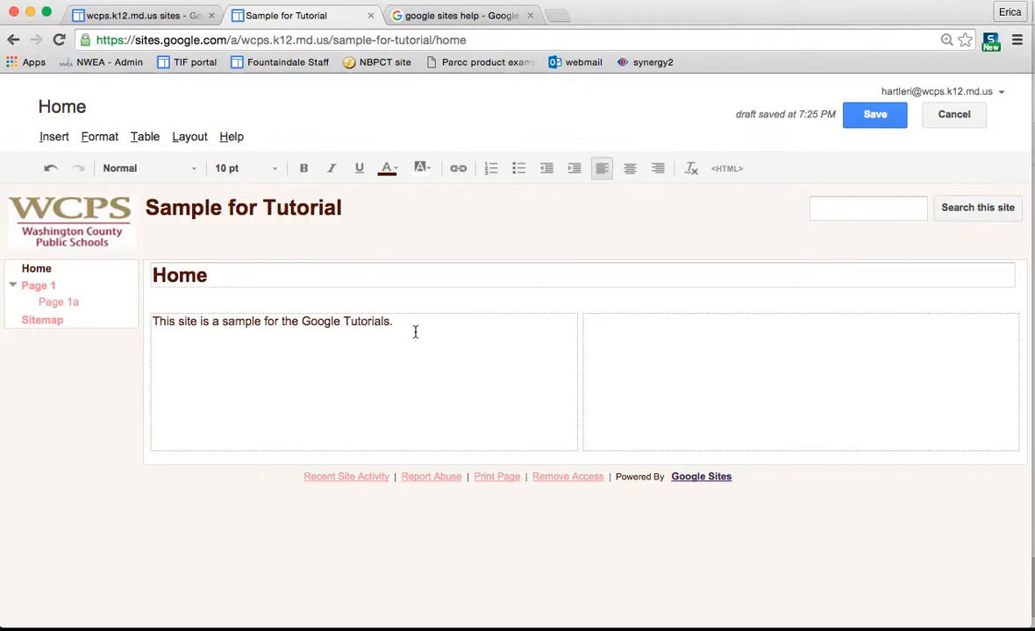
Step: Set the sentence to Georgia, centre it, make it a numbered item and begin its link
left_click(245, 169)
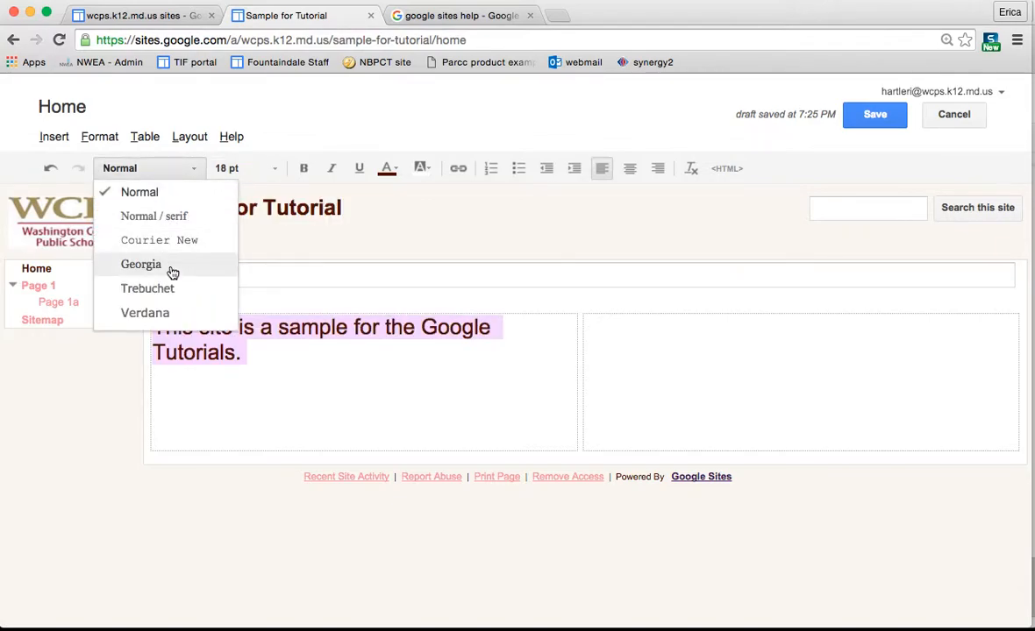
left_click(98, 137)
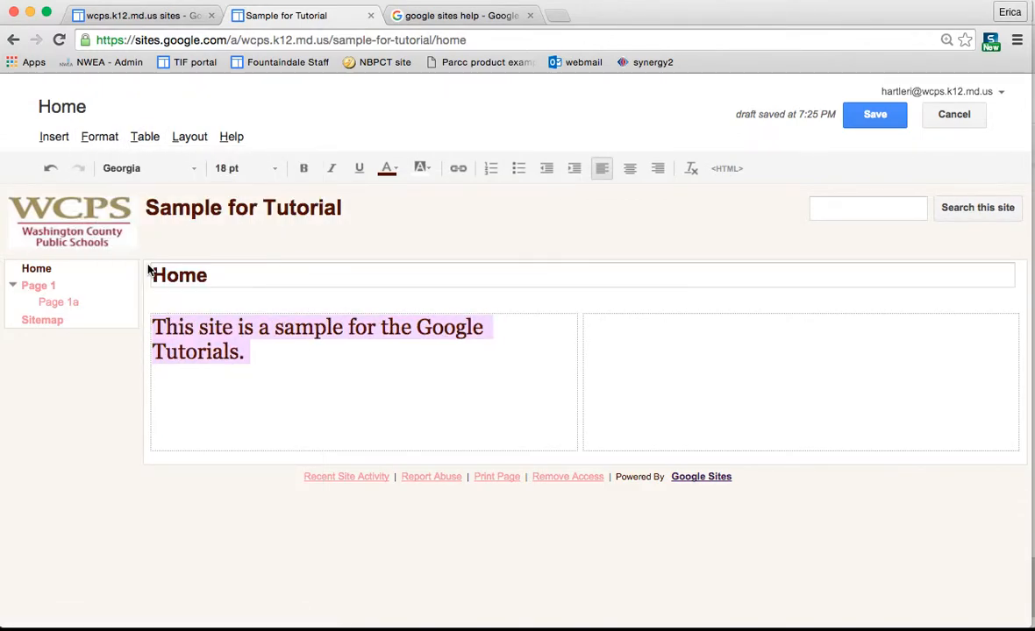
left_click(656, 168)
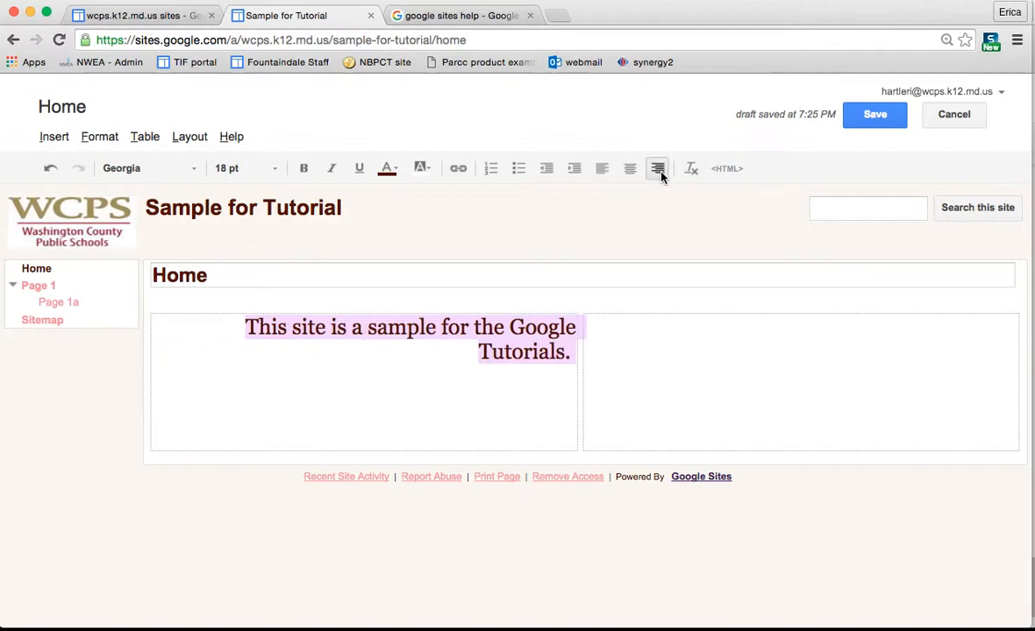
left_click(629, 168)
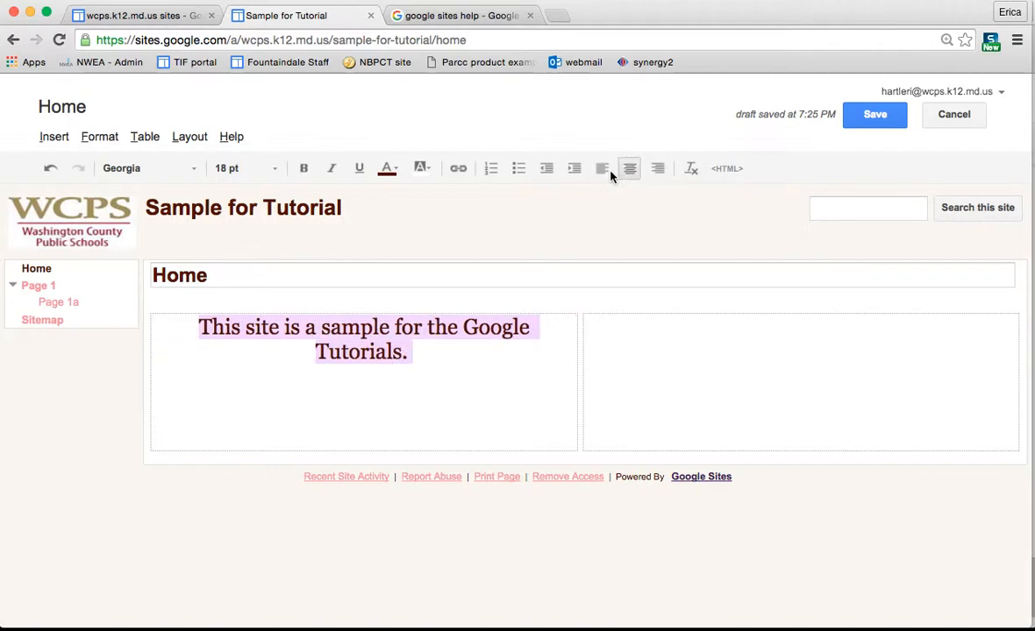
left_click(491, 168)
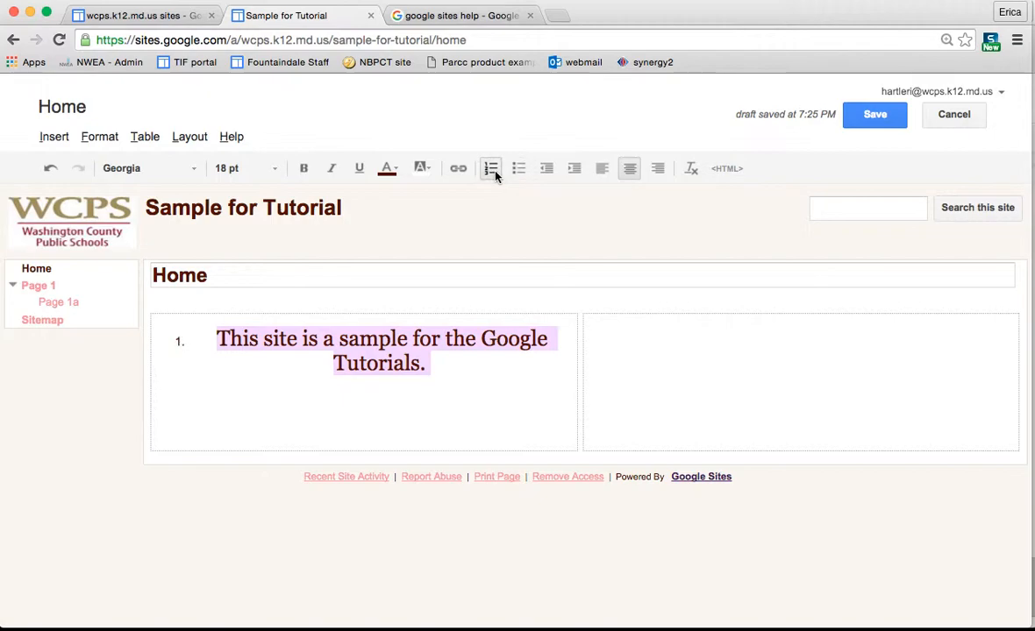
left_click(456, 169)
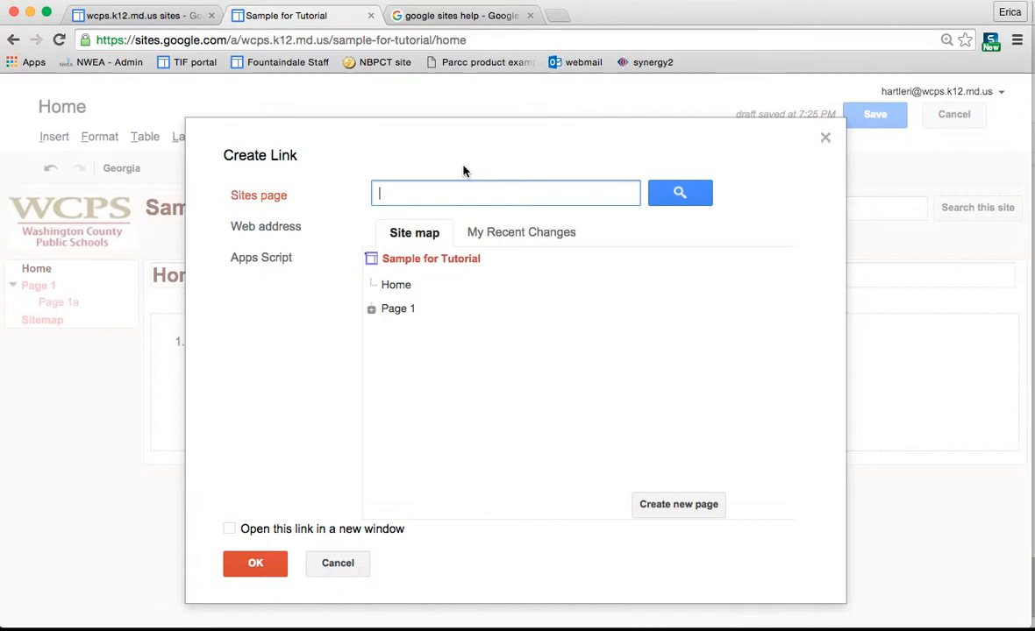
Step: Link the sentence to an external web address and remove its numbering
left_click(460, 14)
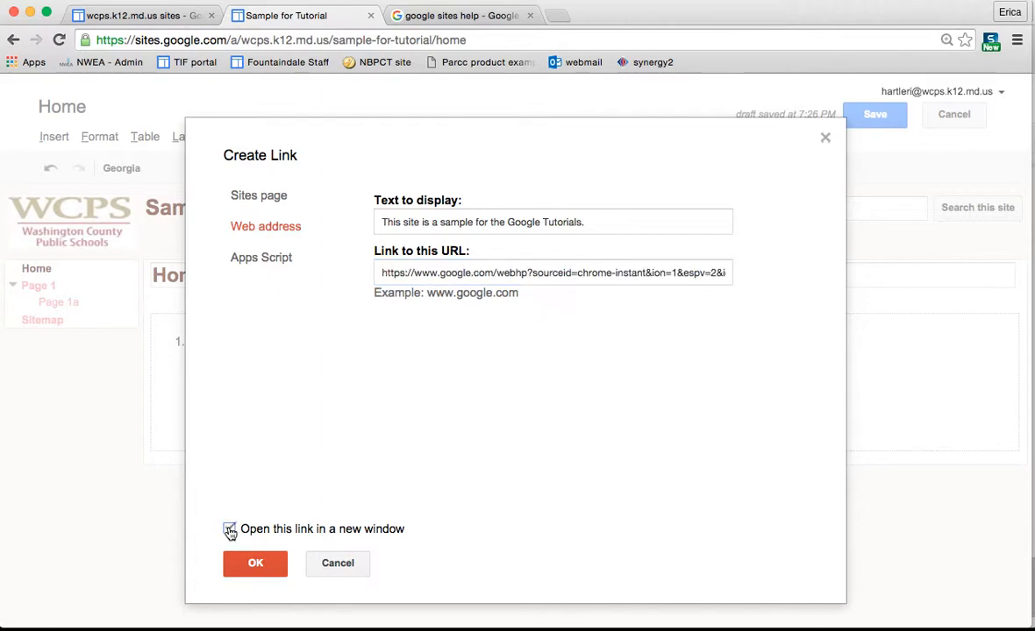
left_click(256, 563)
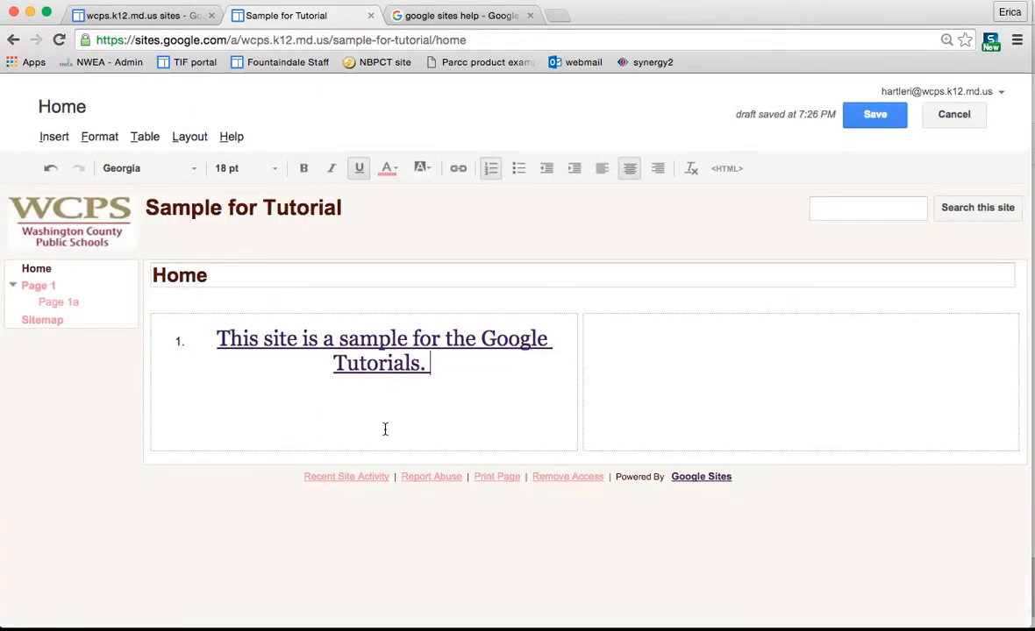
left_click(379, 338)
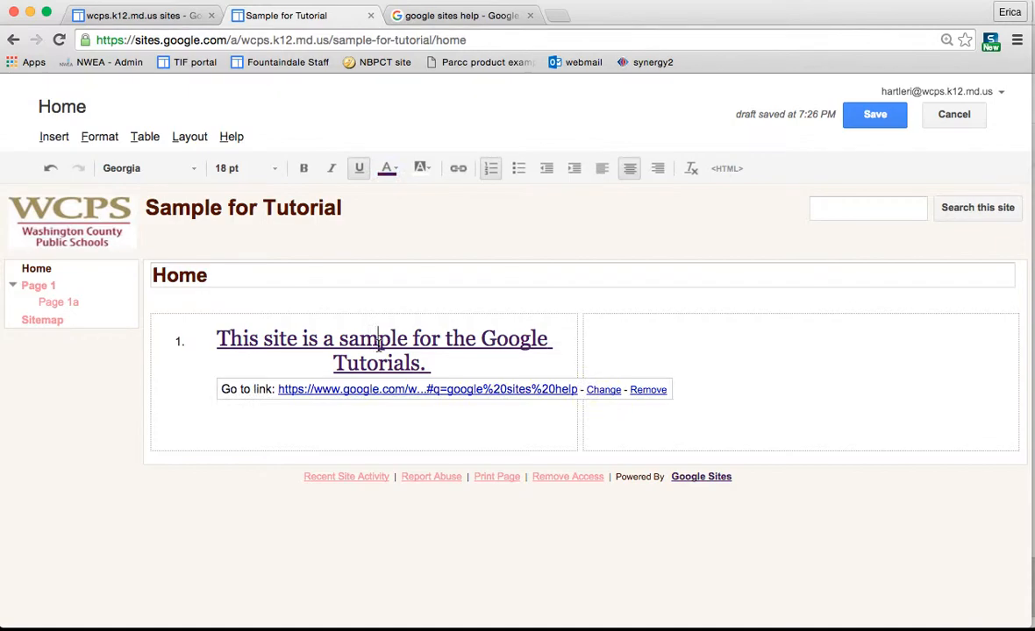
left_click(445, 363)
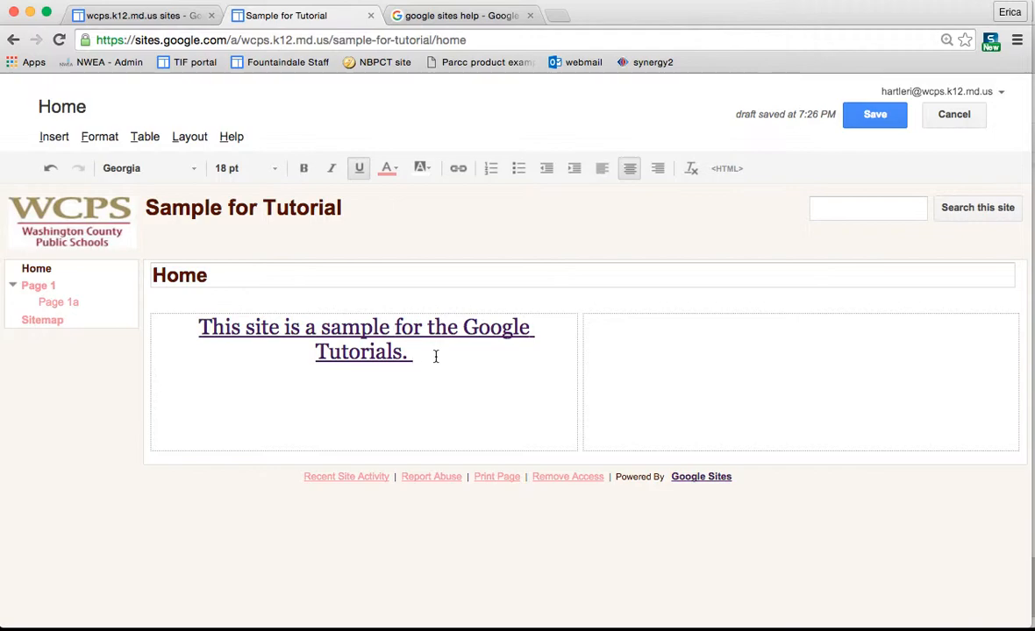
Step: Place the cursor in the right column and show the Insert menu's options
left_click(705, 358)
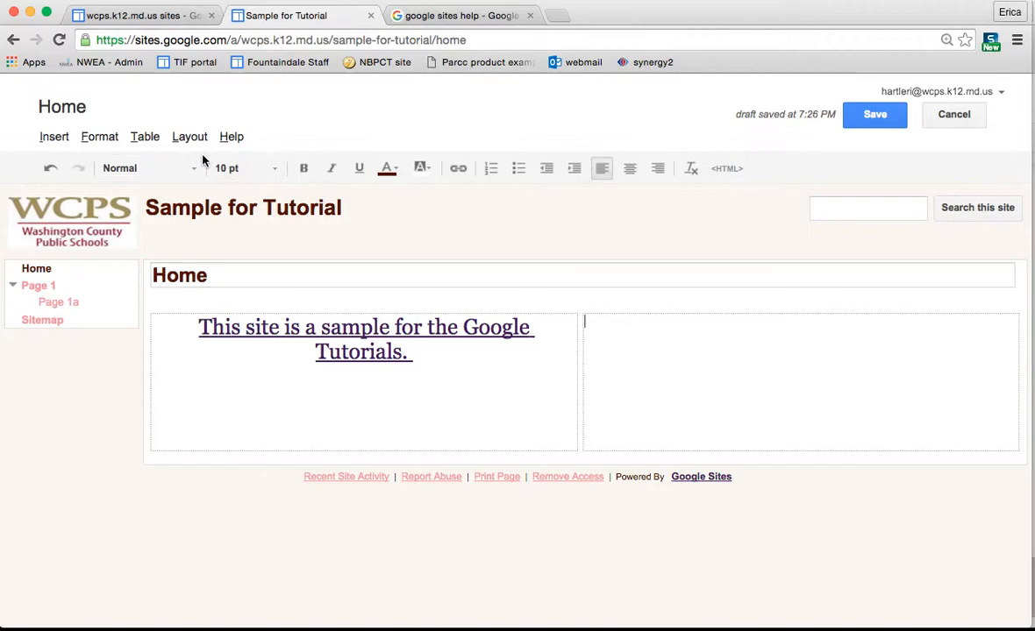
left_click(53, 137)
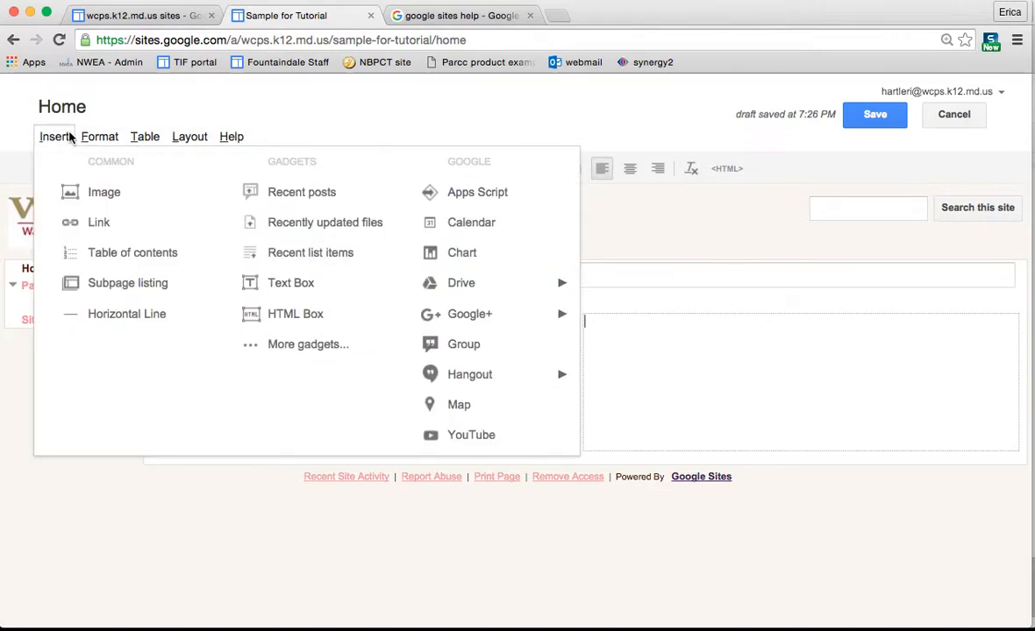
mouse_move(103, 191)
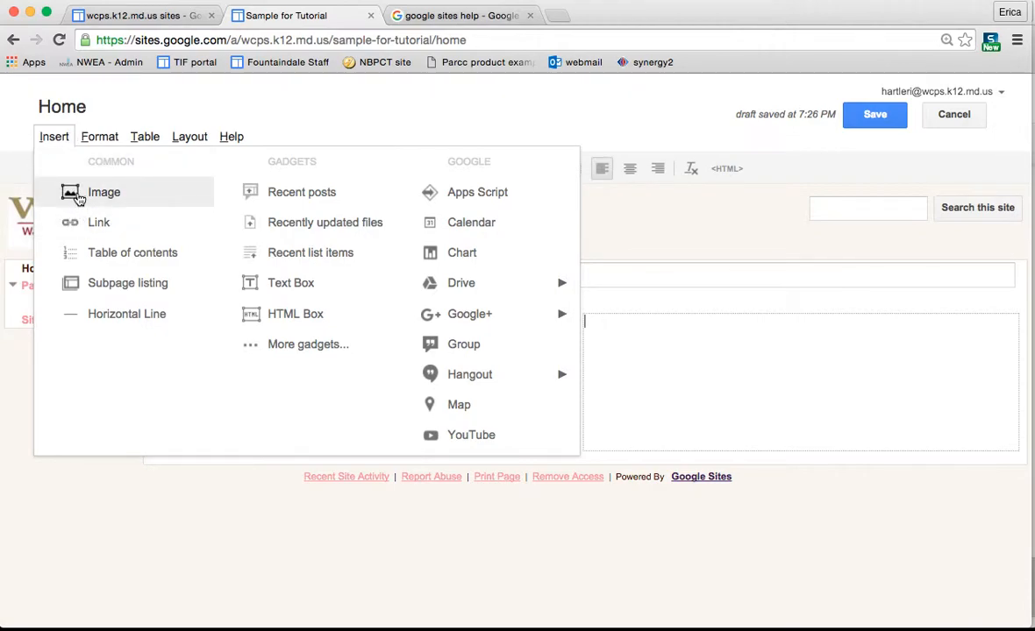
mouse_move(133, 252)
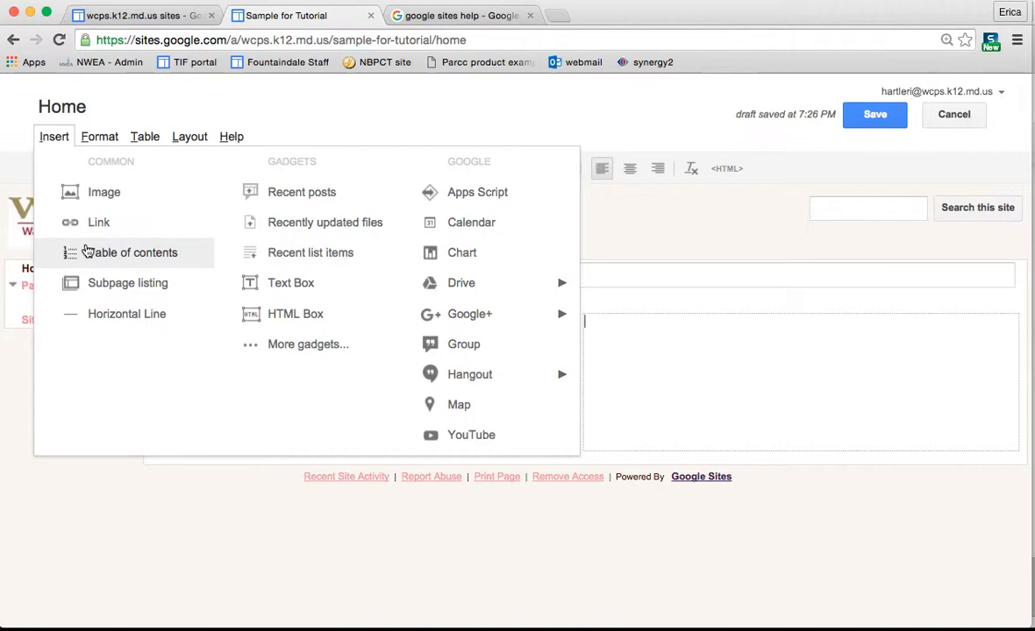
mouse_move(470, 221)
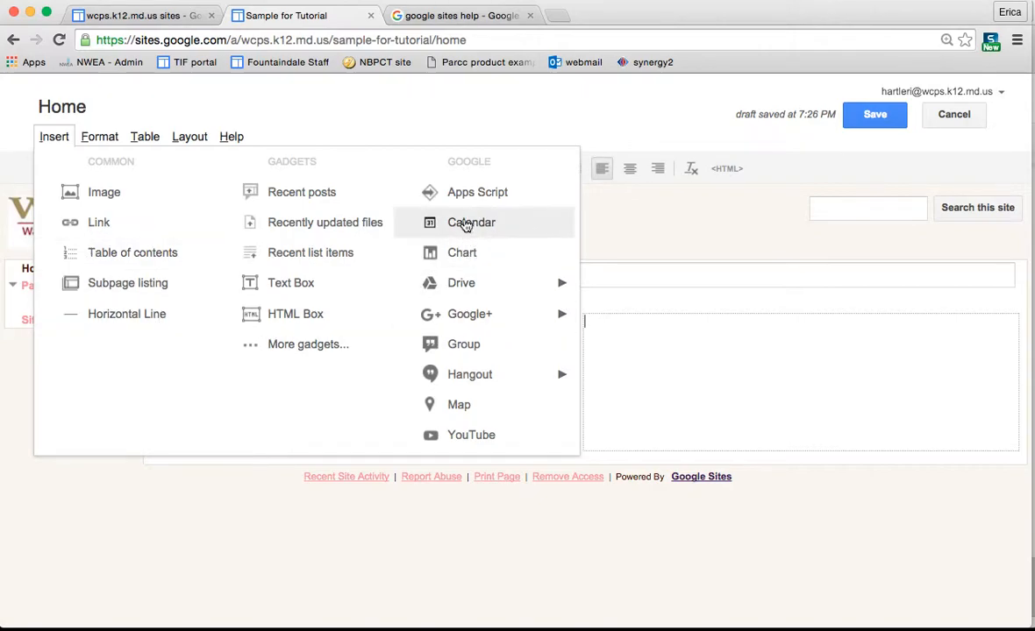
mouse_move(509, 259)
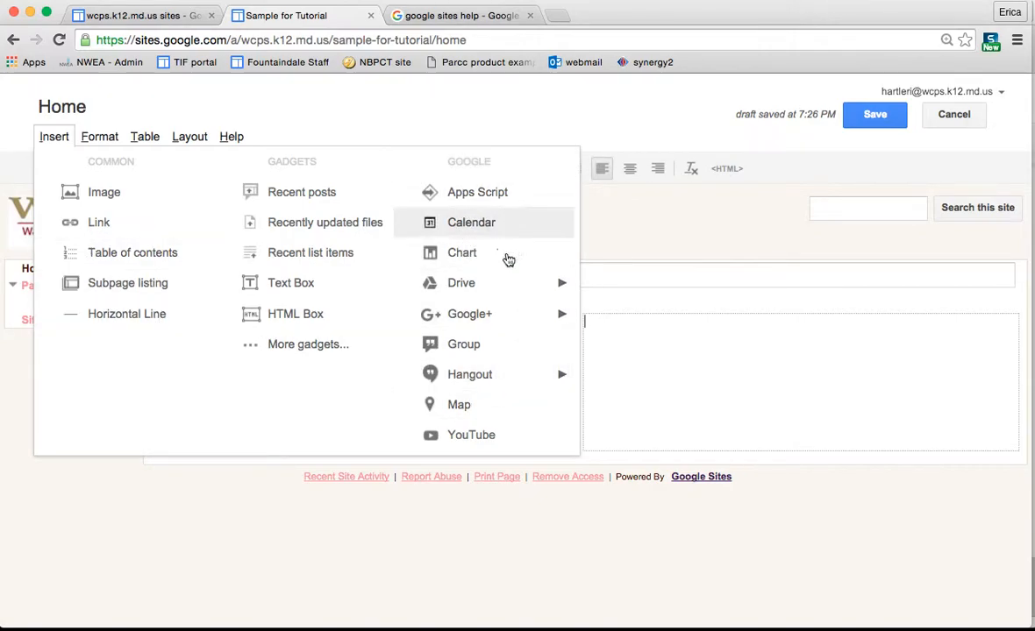
mouse_move(507, 161)
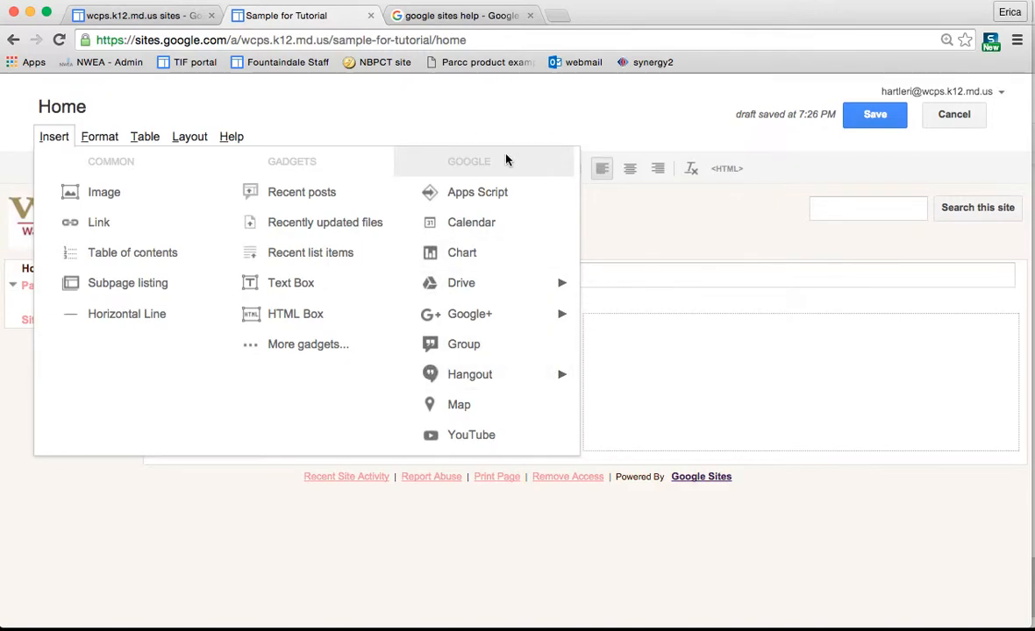
mouse_move(460, 283)
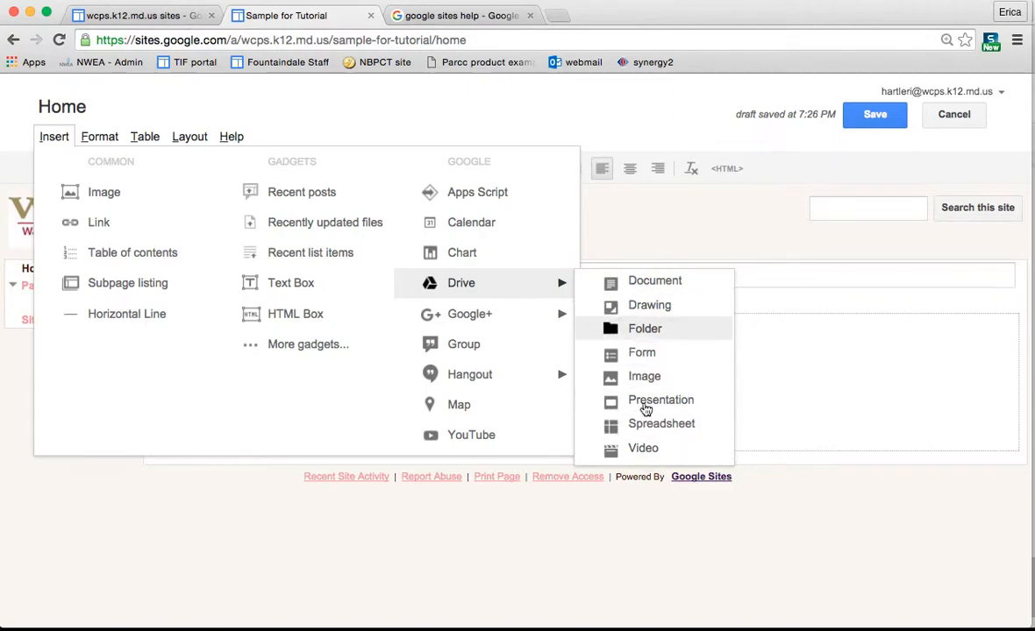
mouse_move(470, 314)
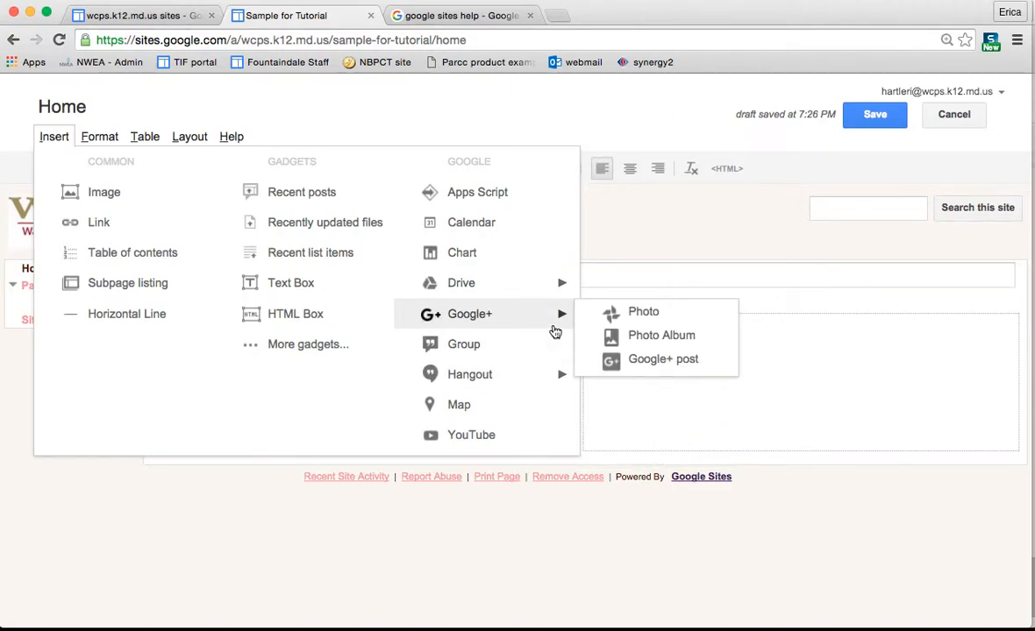
mouse_move(515, 363)
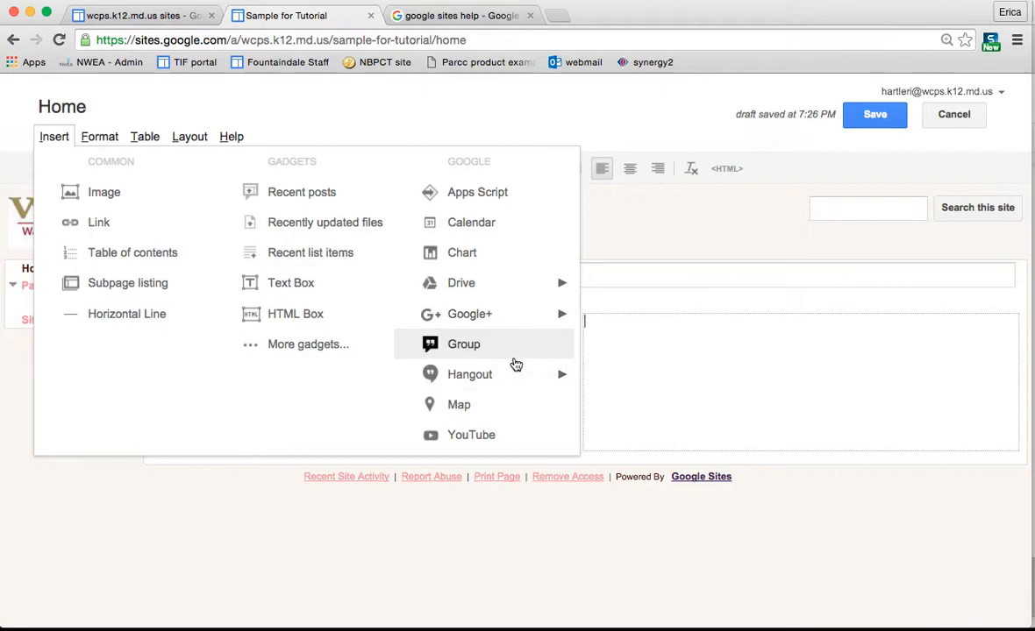
mouse_move(470, 376)
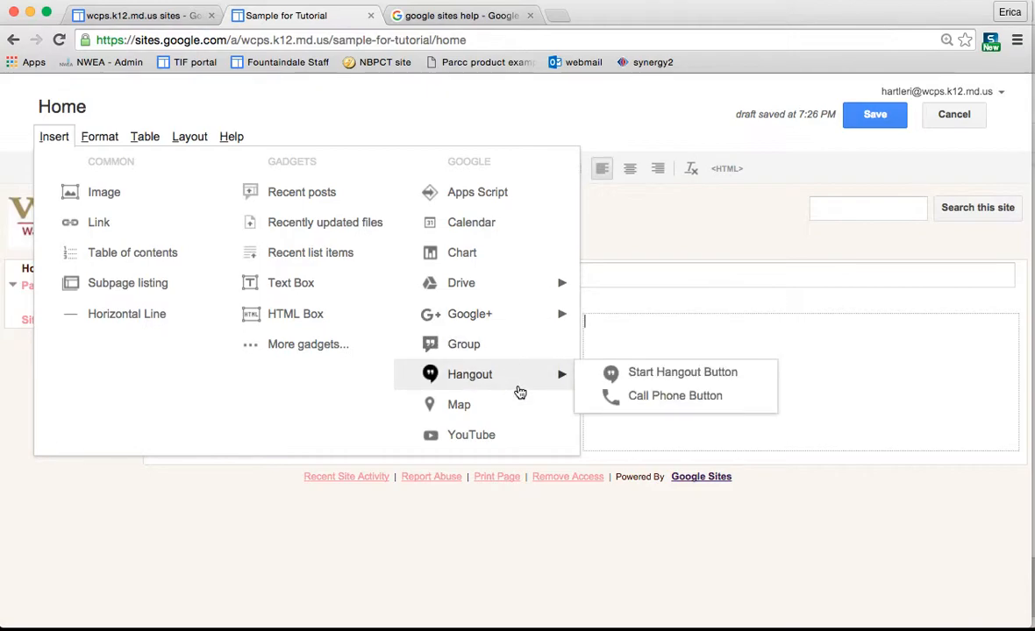
mouse_move(660, 389)
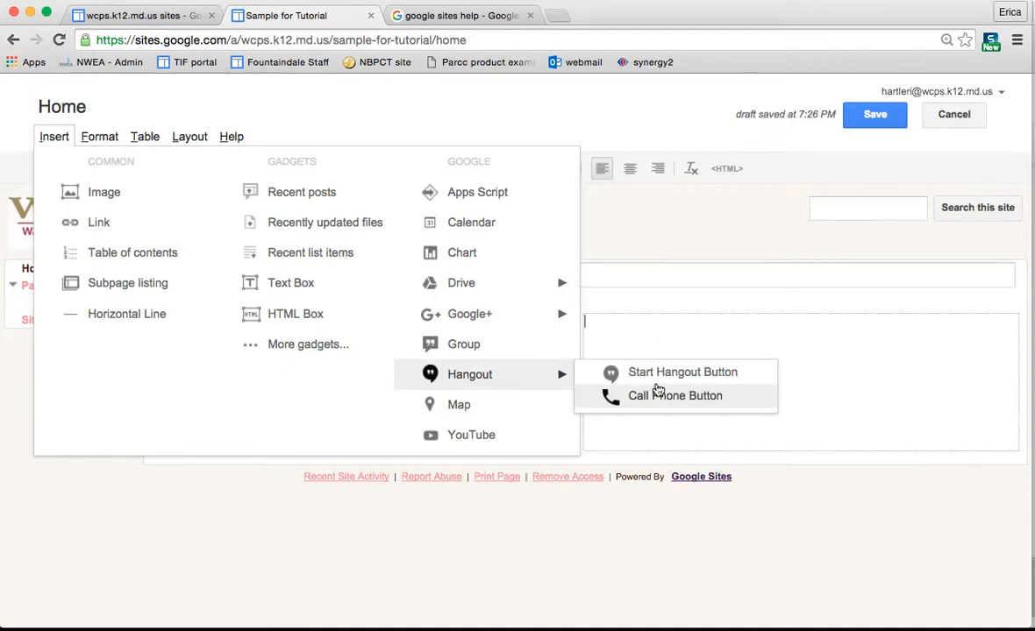
Step: Dismiss the accidentally opened Add a gadget dialog without adding anything
left_click(675, 397)
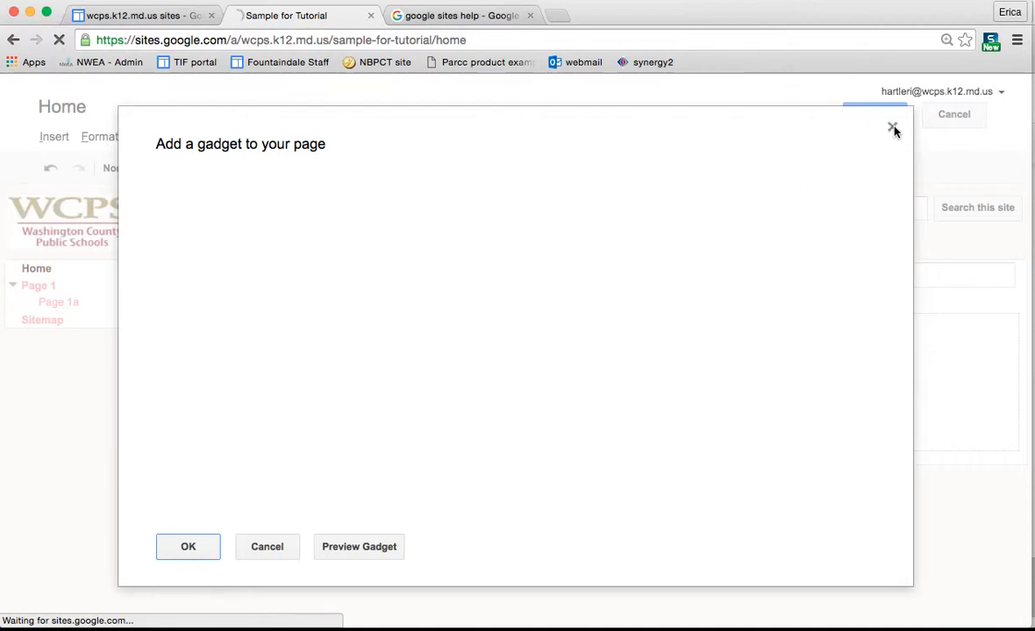
left_click(893, 128)
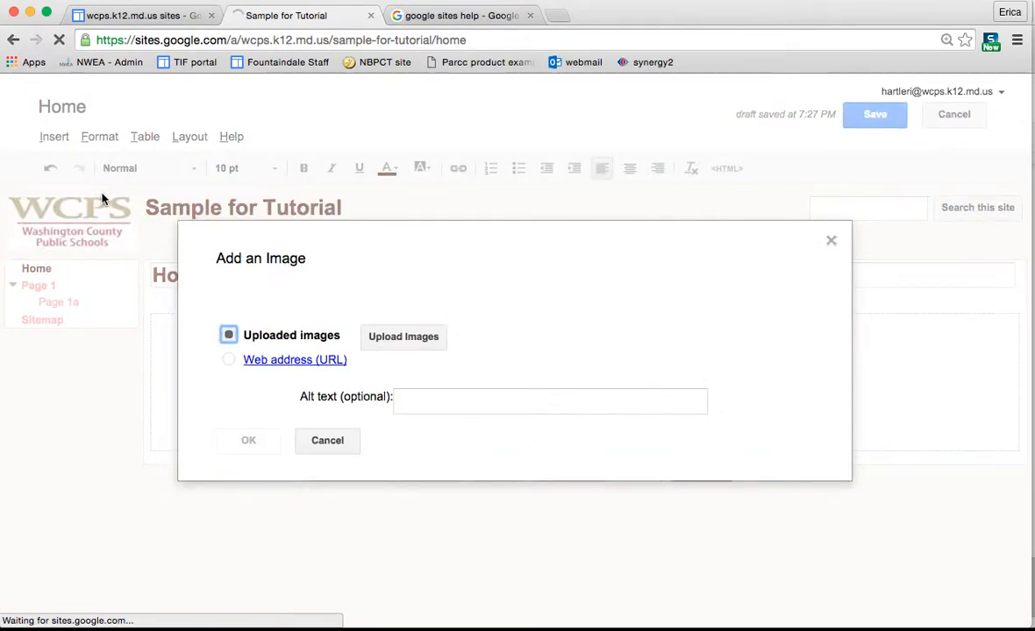
Step: Upload creativity definition quote.jpg from the Temp Files folder into the right column
left_click(402, 336)
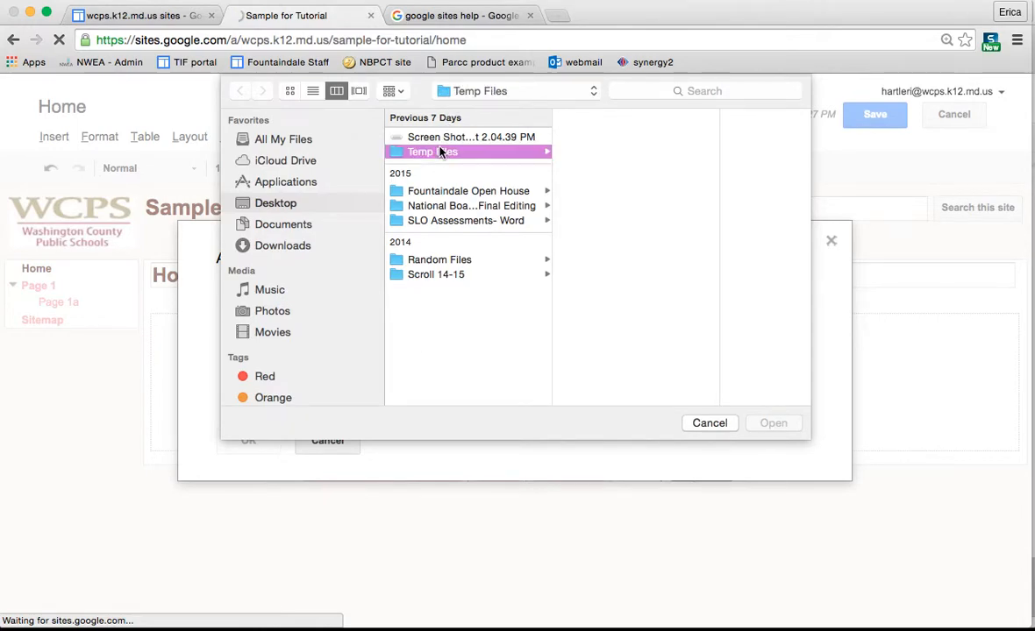
left_click(431, 151)
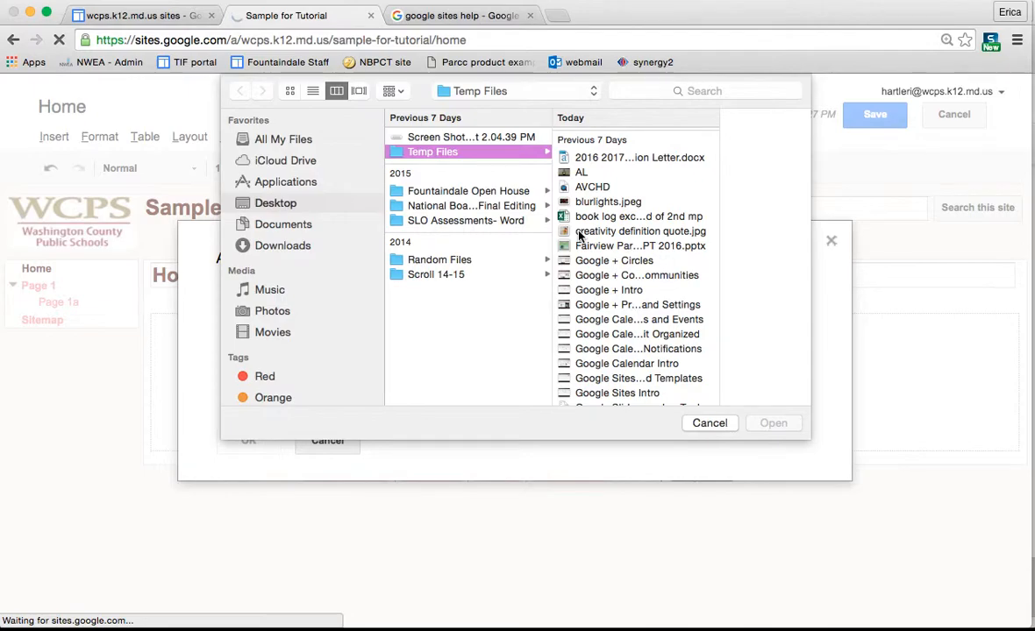
left_click(640, 232)
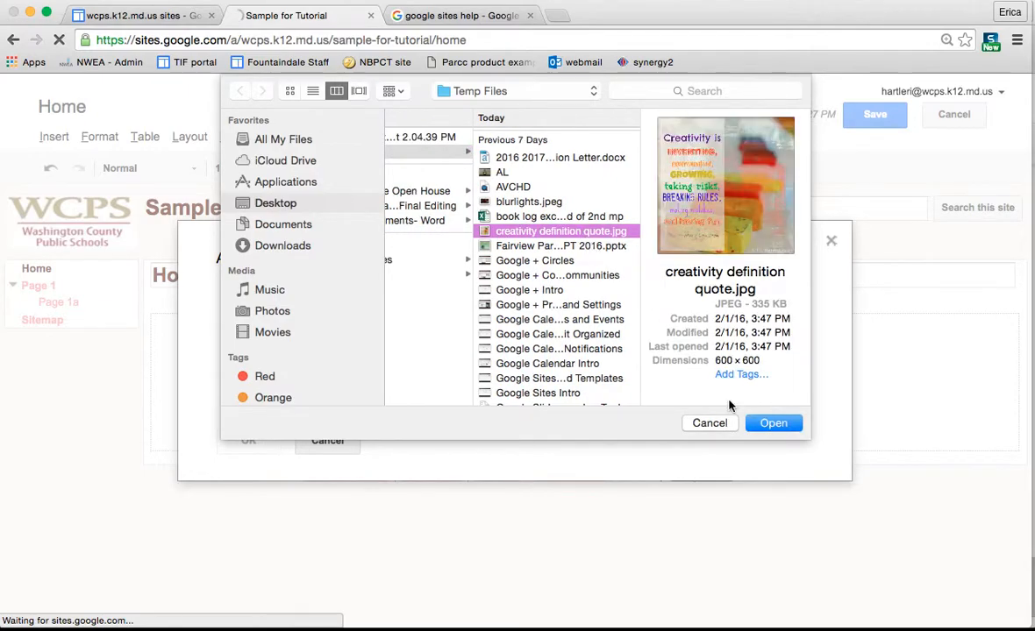
left_click(773, 422)
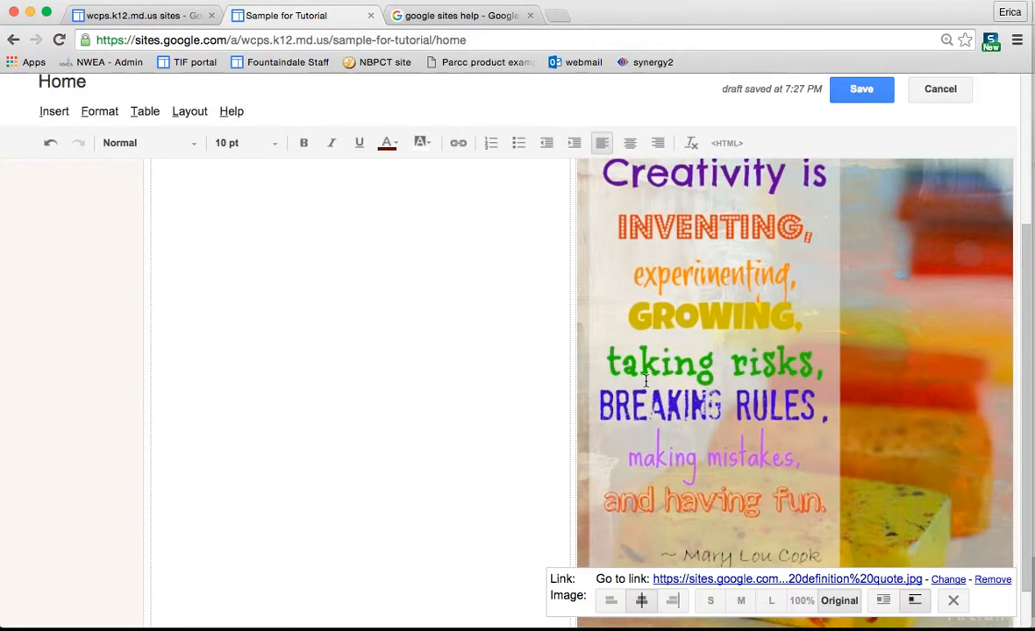
Step: Scroll the page to view the placed quote image beside the linked text
scroll("down", 3)
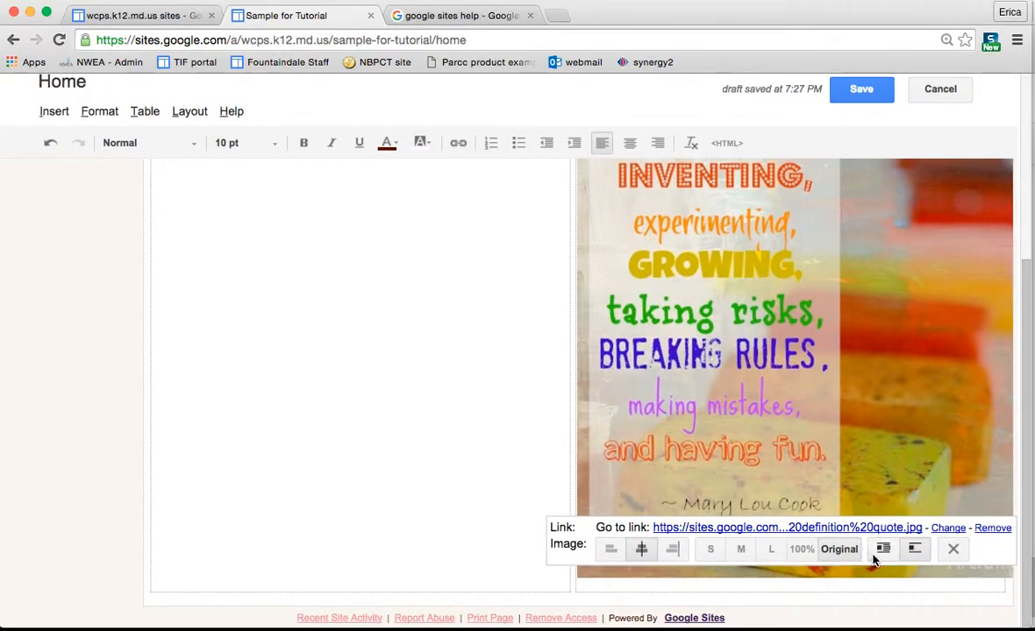
mouse_move(882, 549)
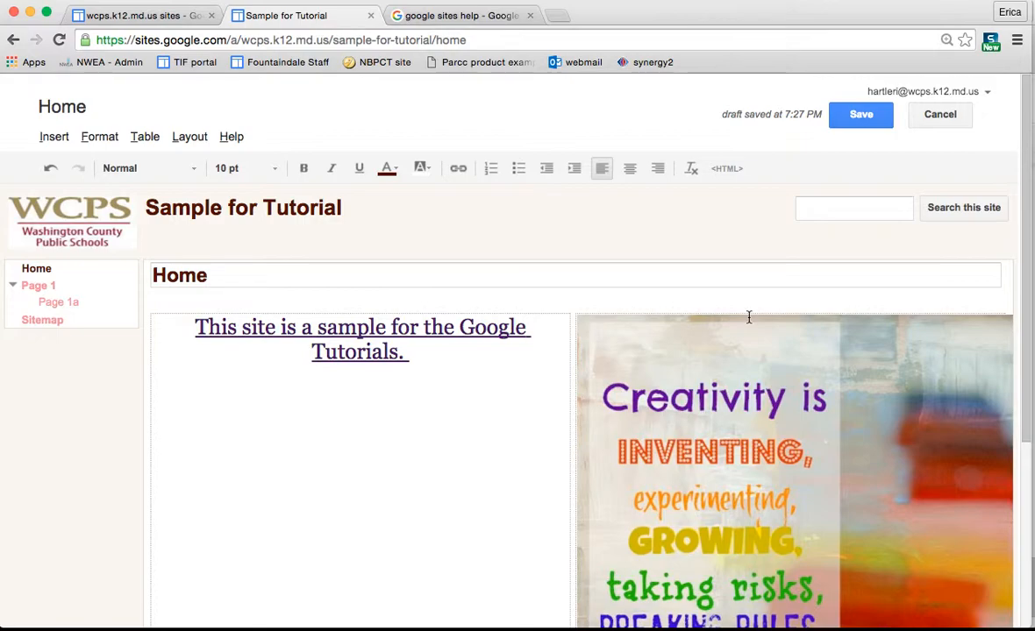
left_click(98, 137)
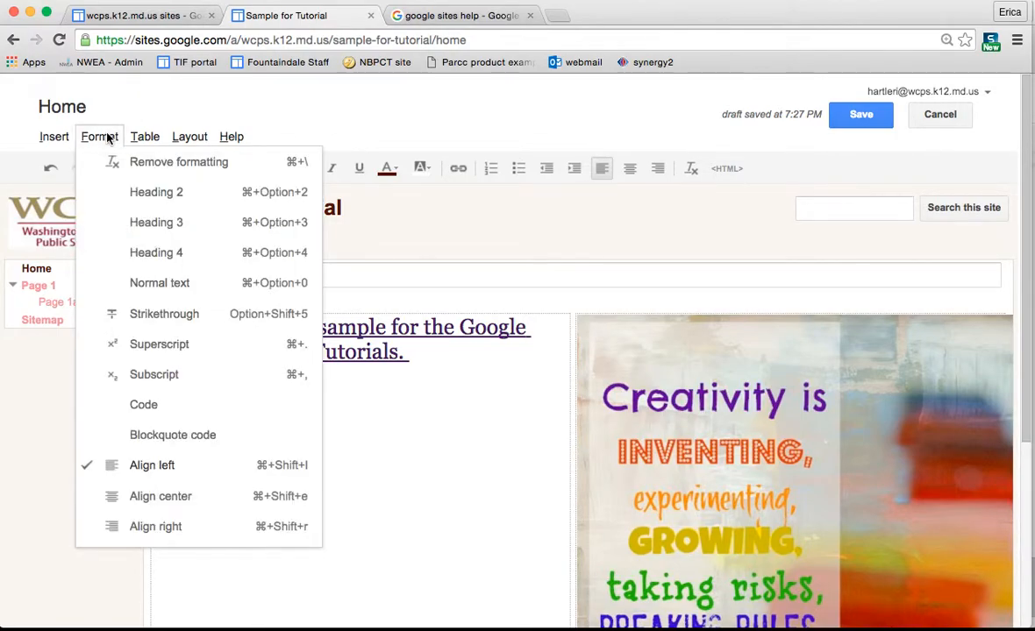
mouse_move(164, 312)
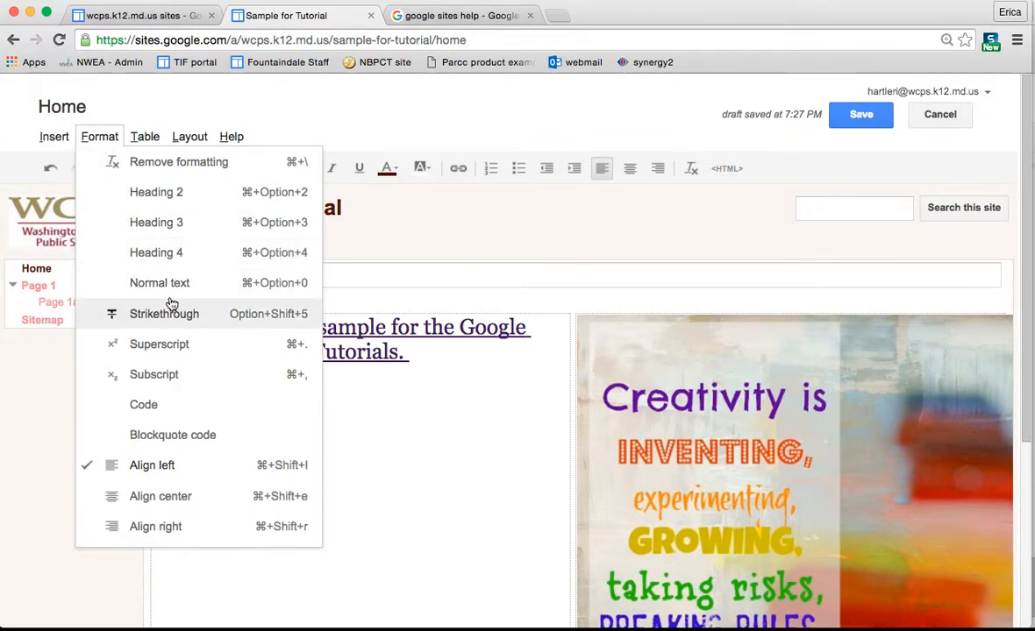
left_click(144, 137)
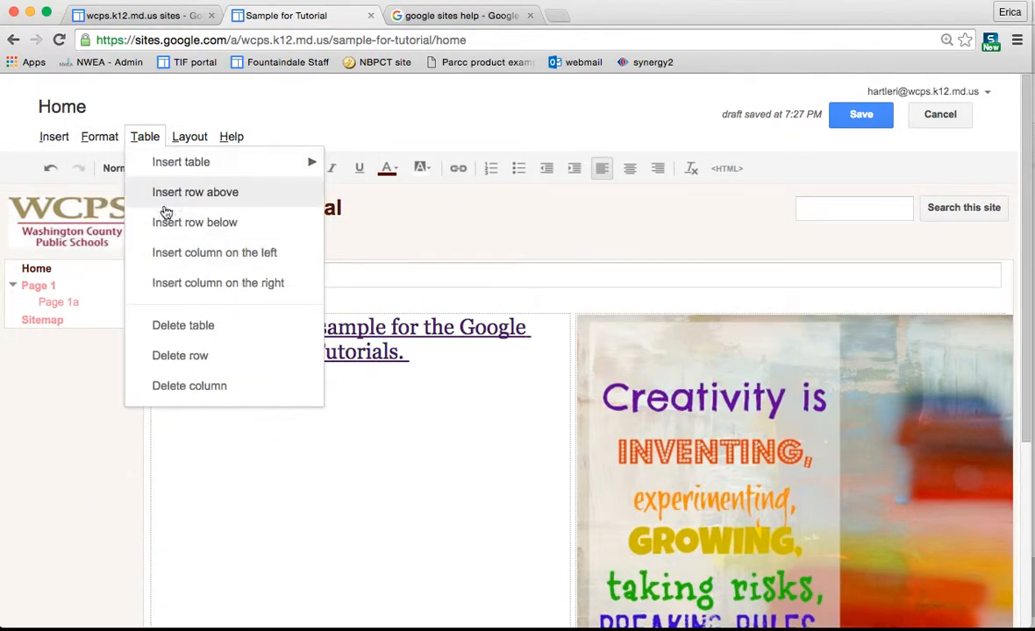
left_click(98, 137)
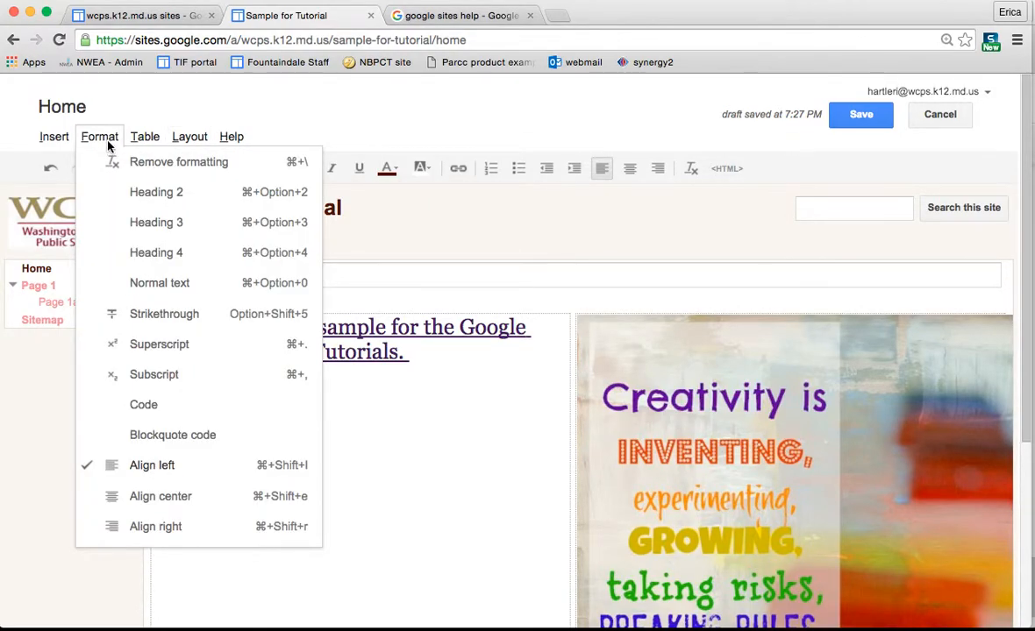
left_click(143, 137)
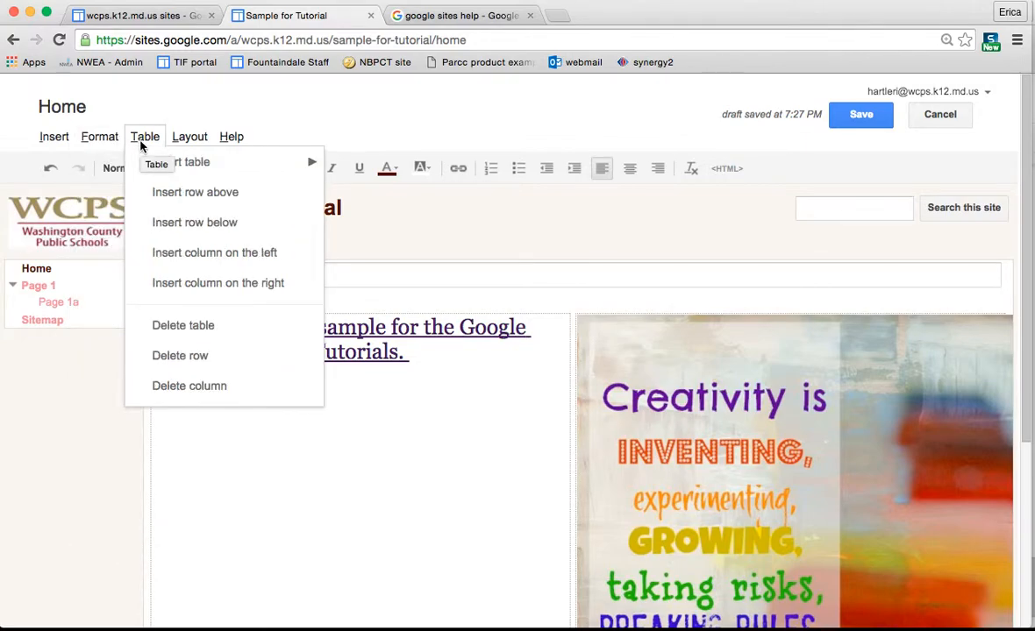
mouse_move(181, 162)
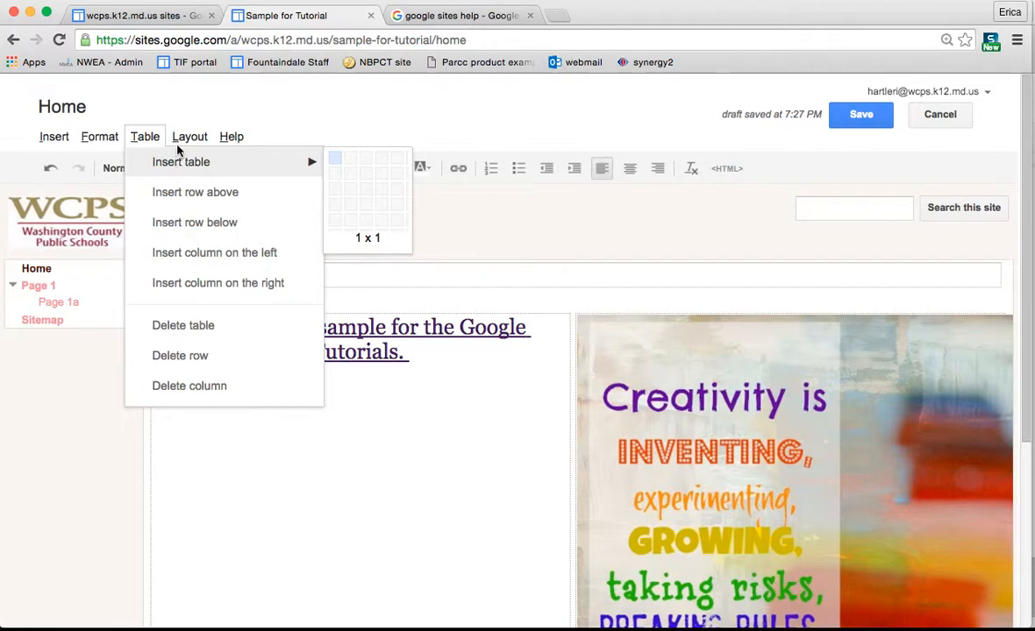
left_click(189, 137)
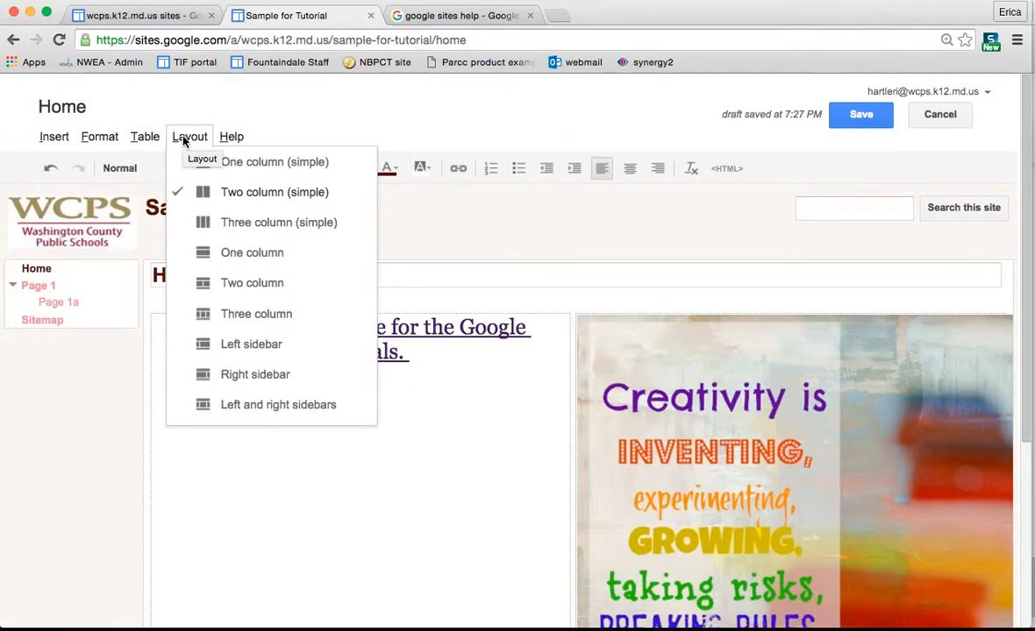
left_click(190, 137)
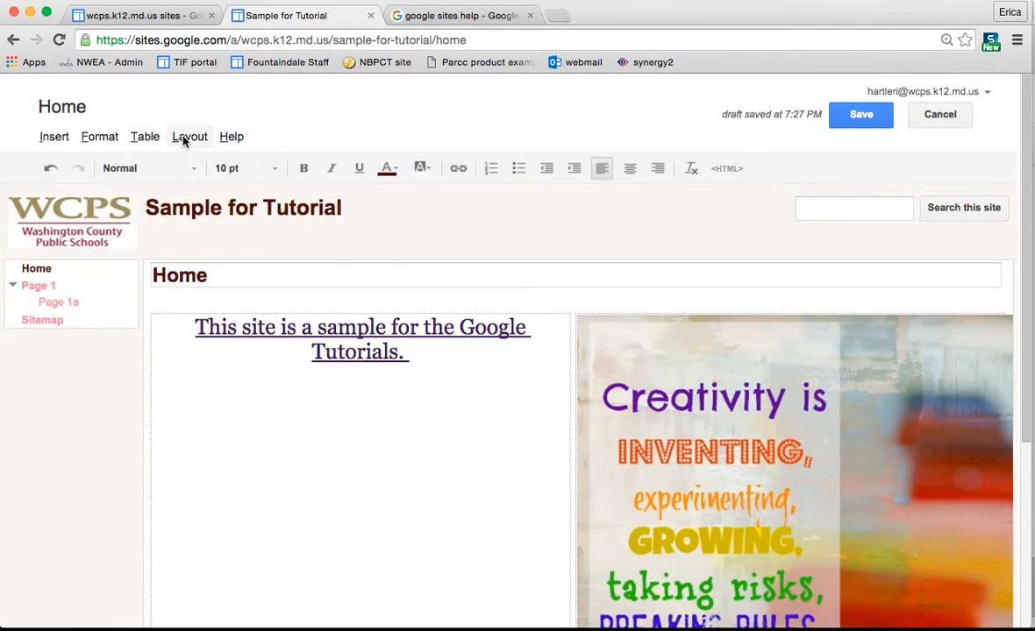